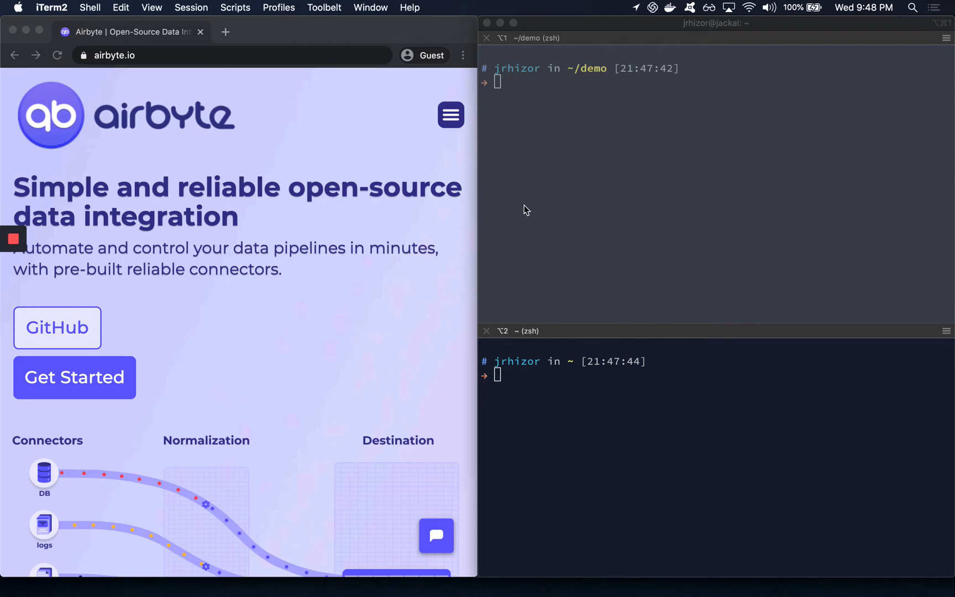
mouse_move(134, 357)
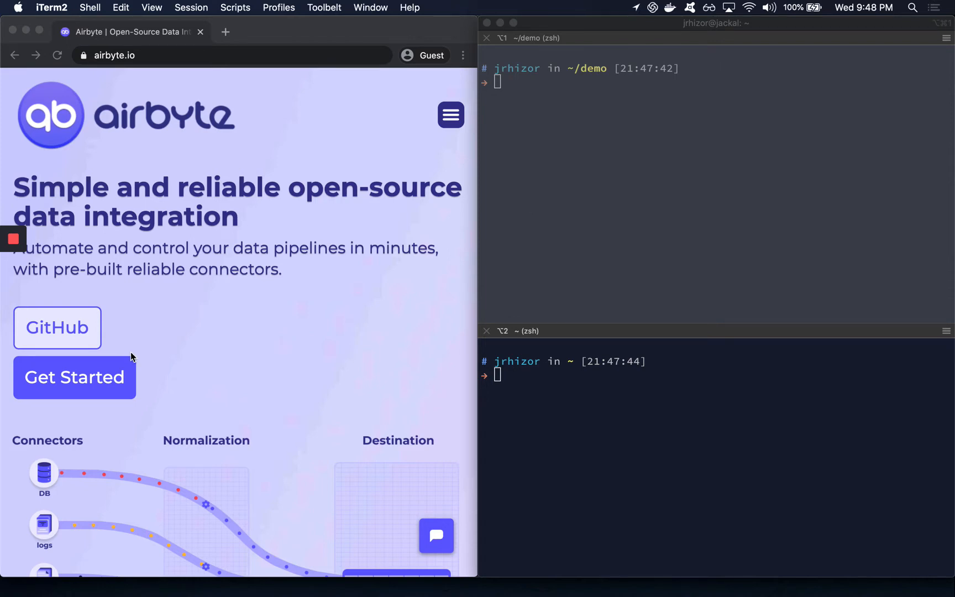
Navigate from Get Started on airbyte.io through the docs sidebar to the Tutorial page.
click(74, 377)
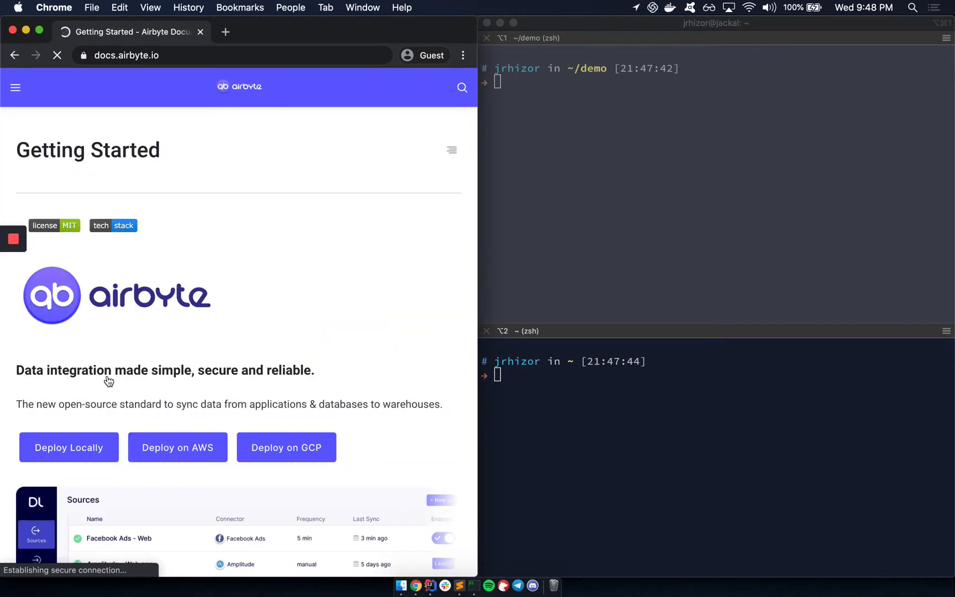
click(16, 88)
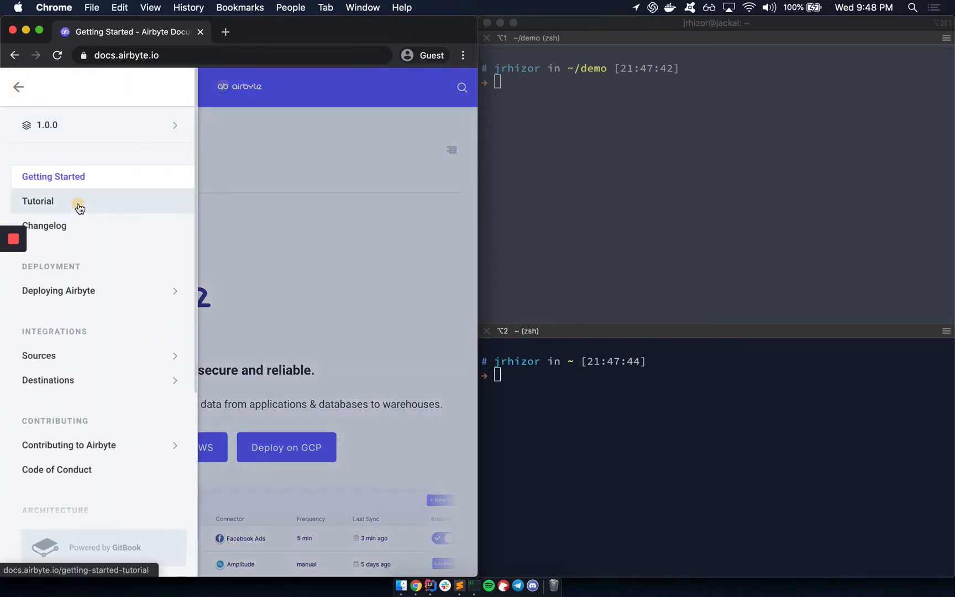
click(37, 201)
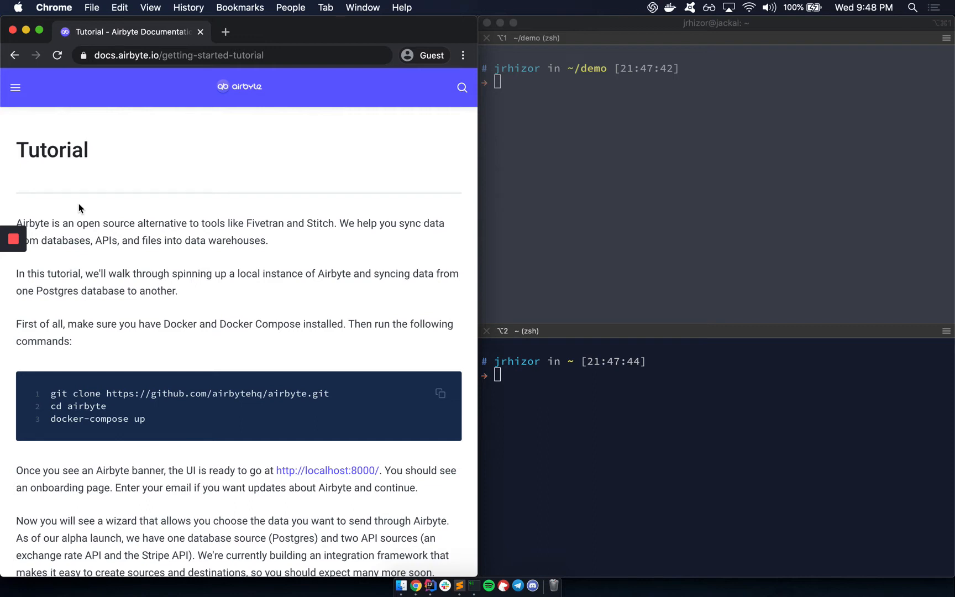
mouse_move(440, 392)
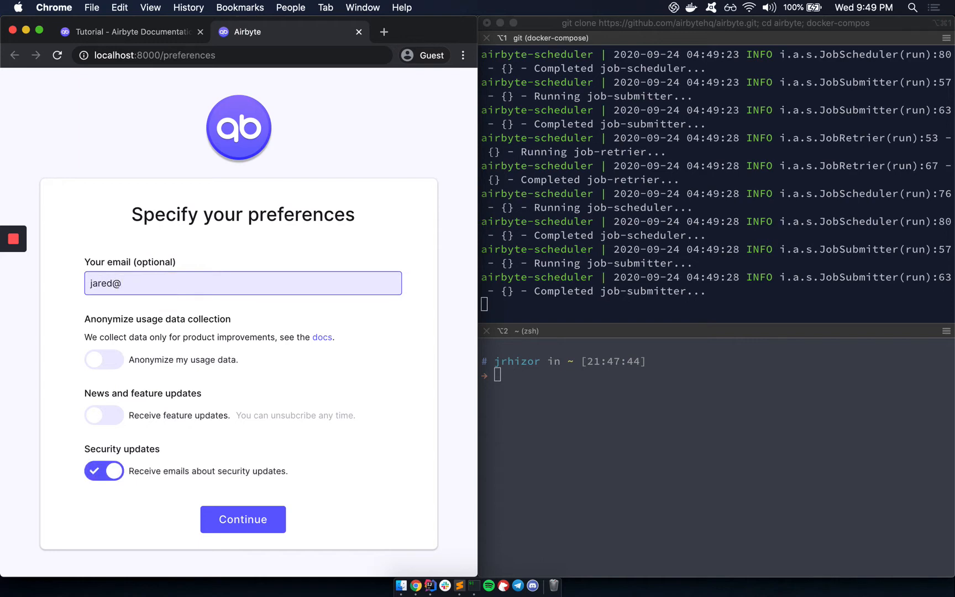
Enter the email ending in airbyte.io on the preferences page and continue to onboarding.
text(airbyte.io)
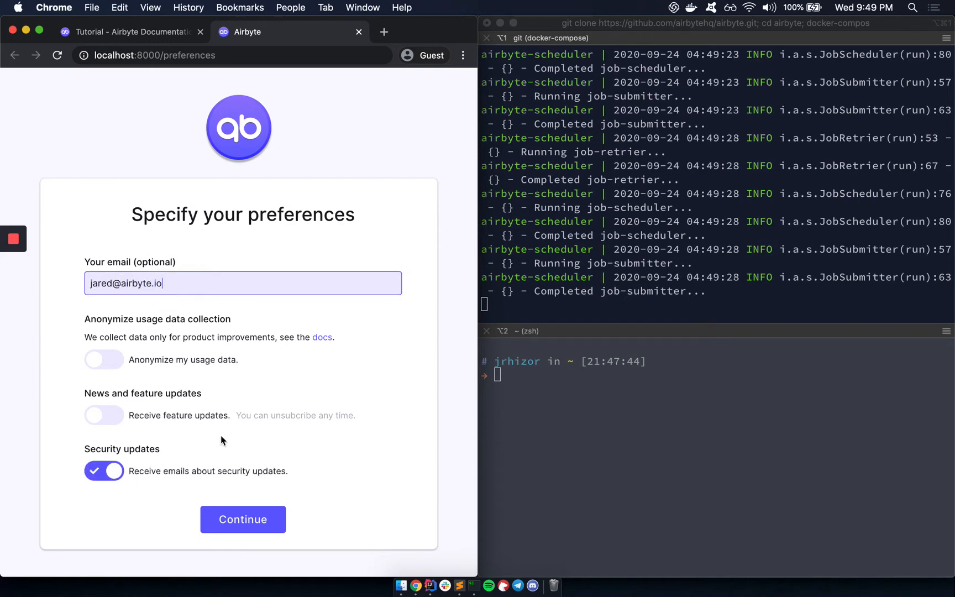
click(242, 518)
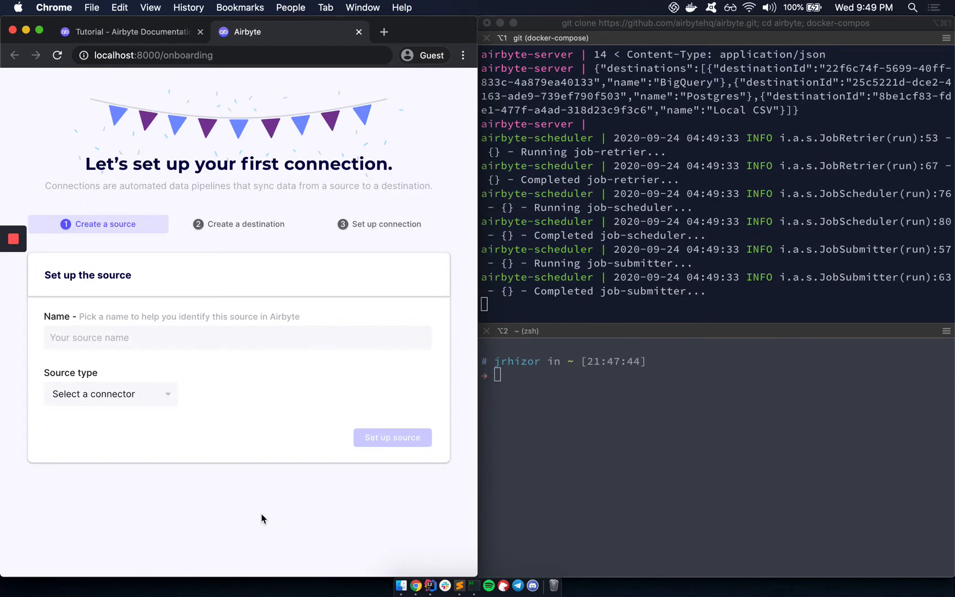
Choose Postgres from the source connector list for the first connection.
click(110, 393)
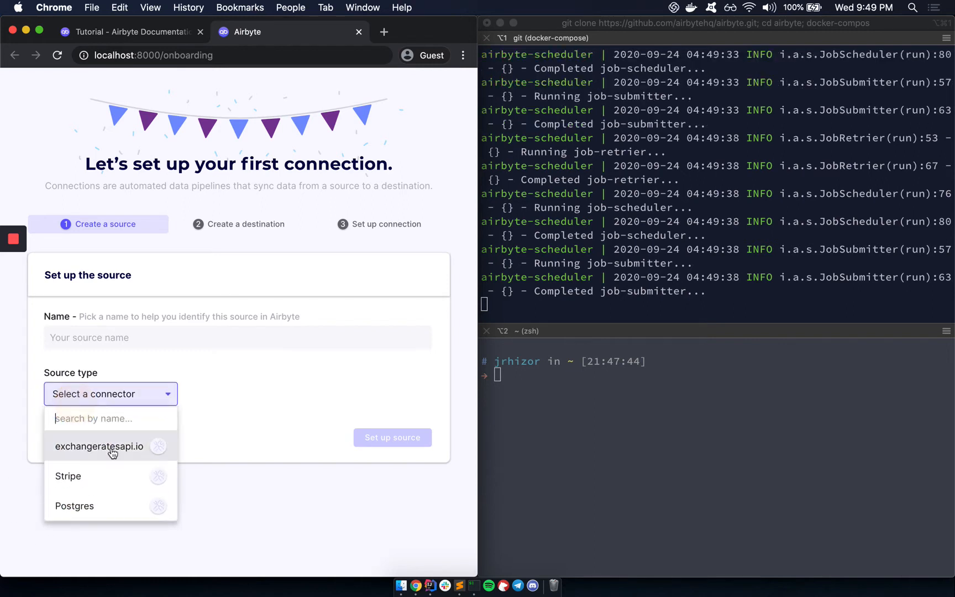
mouse_move(111, 515)
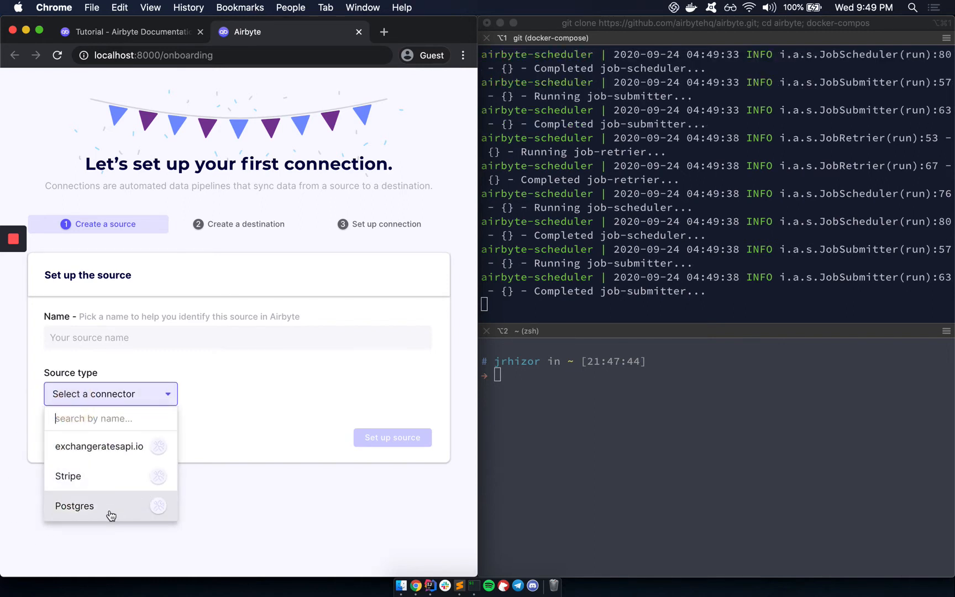
mouse_move(111, 475)
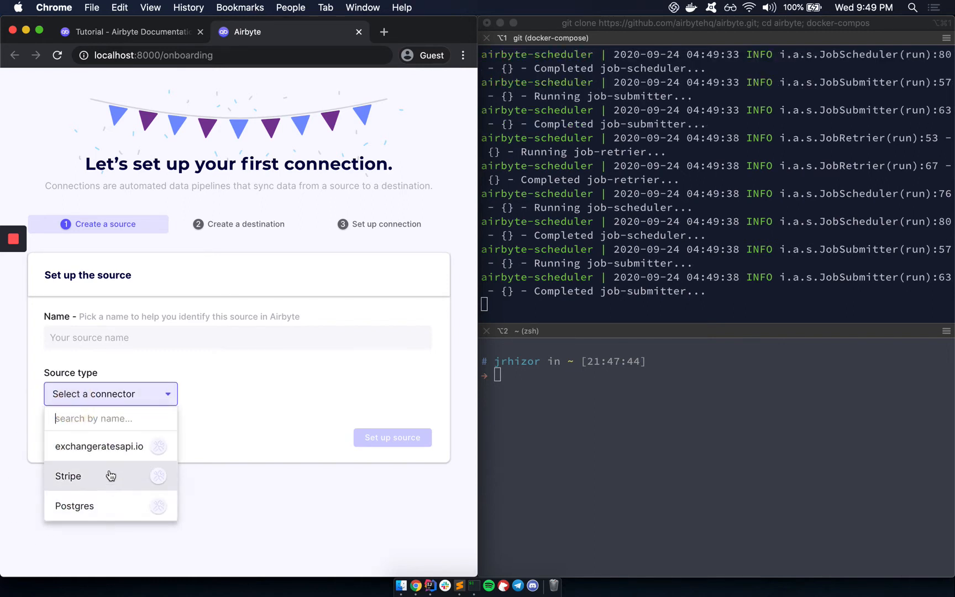
mouse_move(133, 452)
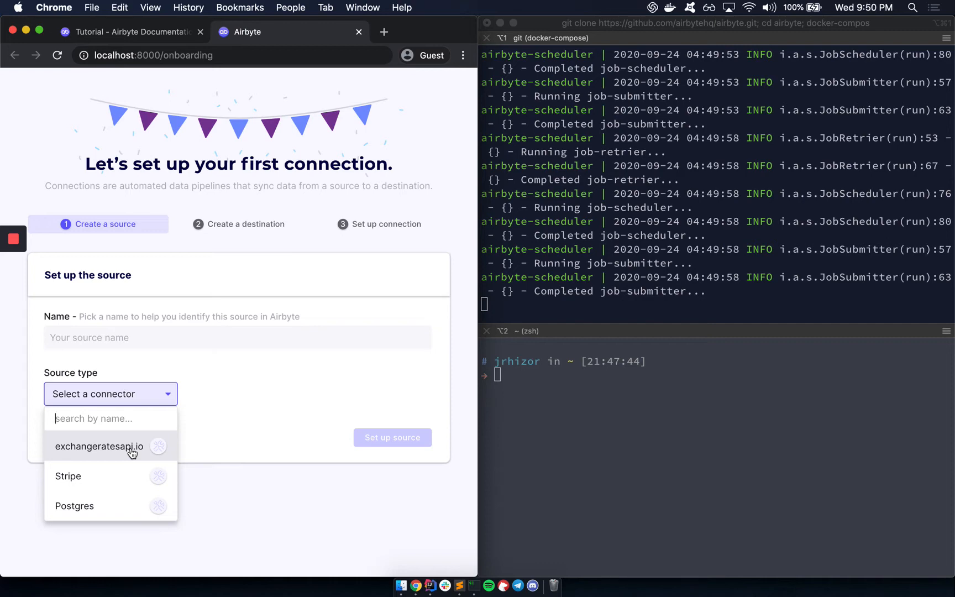
click(74, 505)
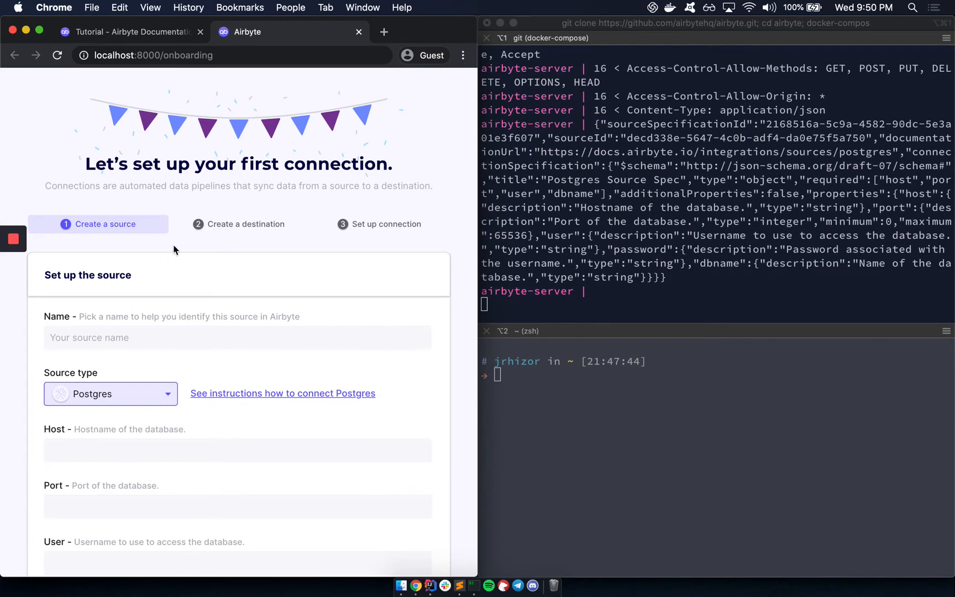
Run the tutorial's docker commands to start both Postgres containers and seed a users table with three records.
click(129, 32)
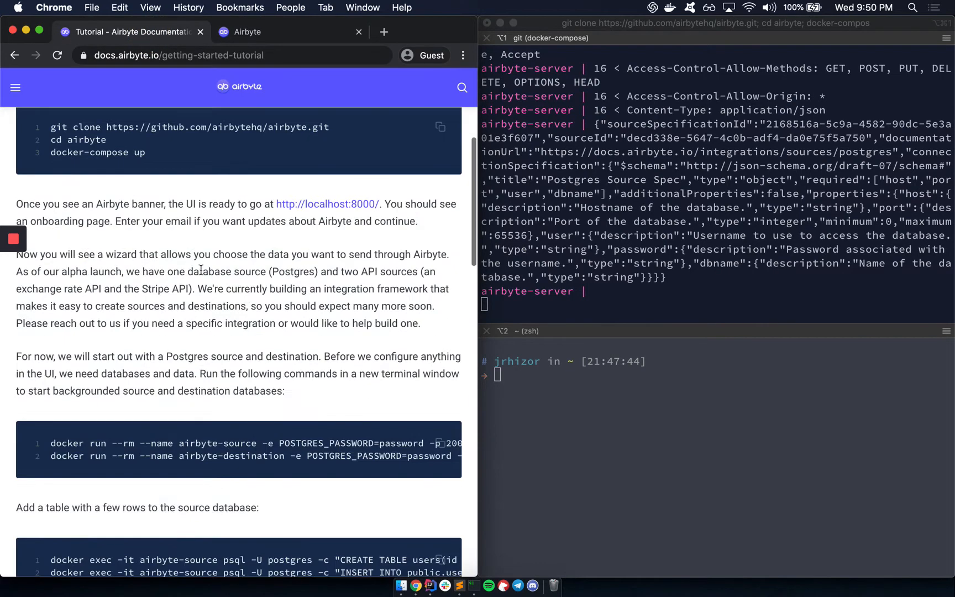
click(441, 408)
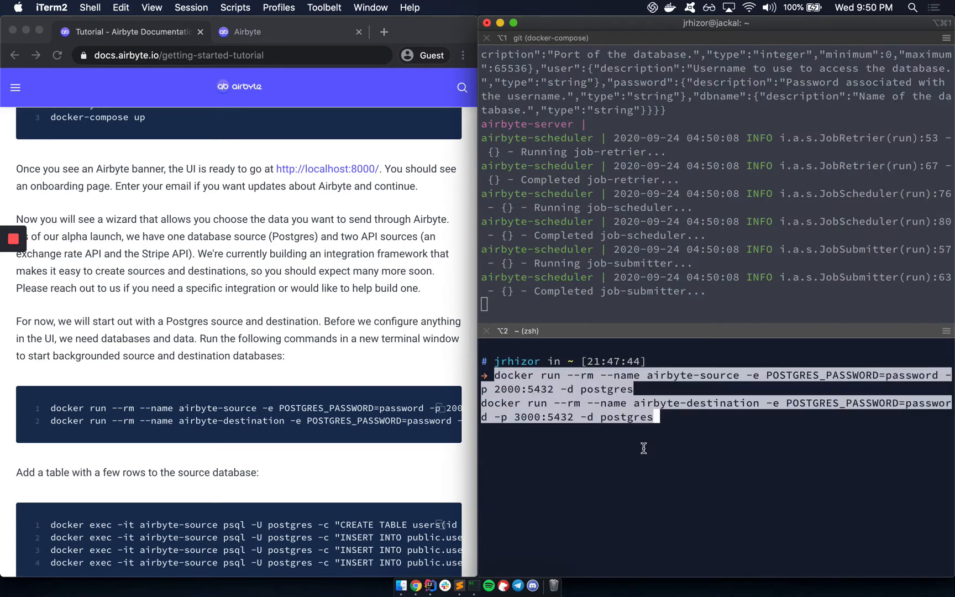
key(Return)
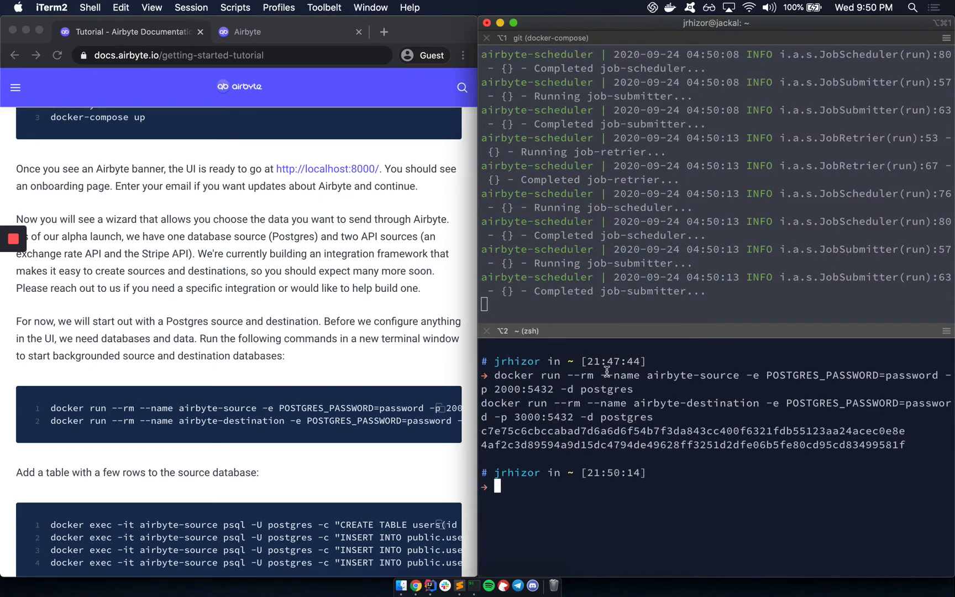
double_click(692, 374)
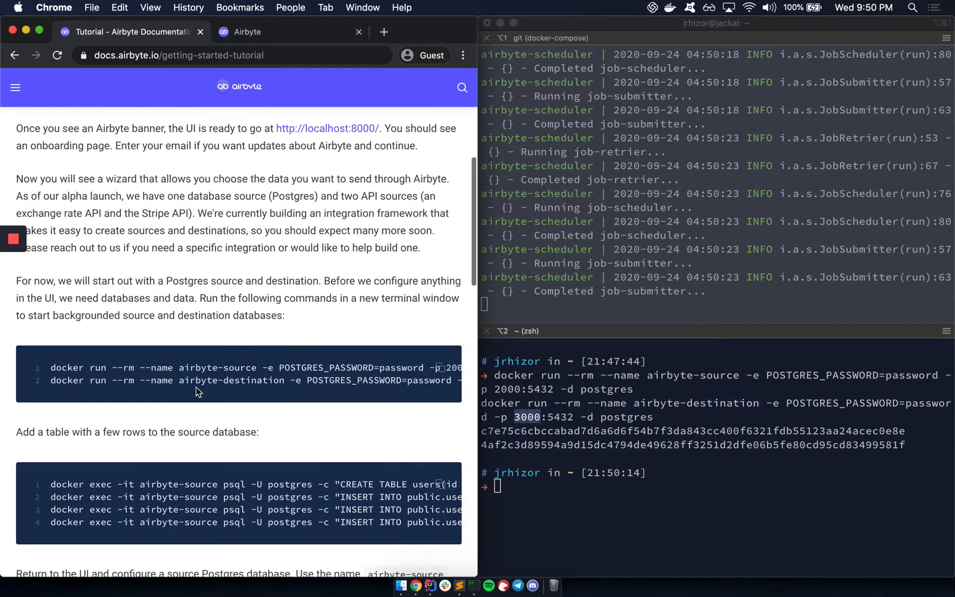
scroll(down, 3)
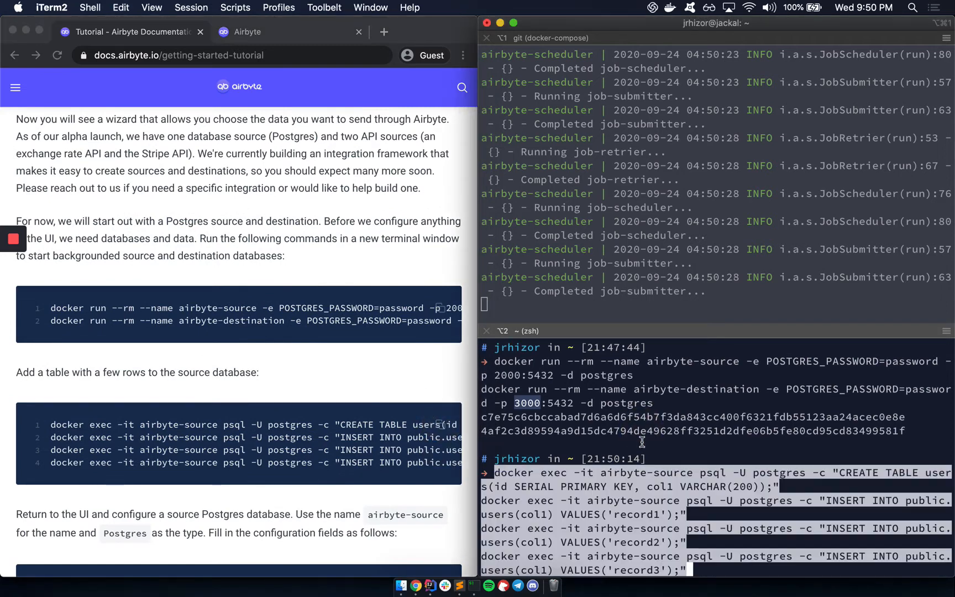
mouse_move(737, 503)
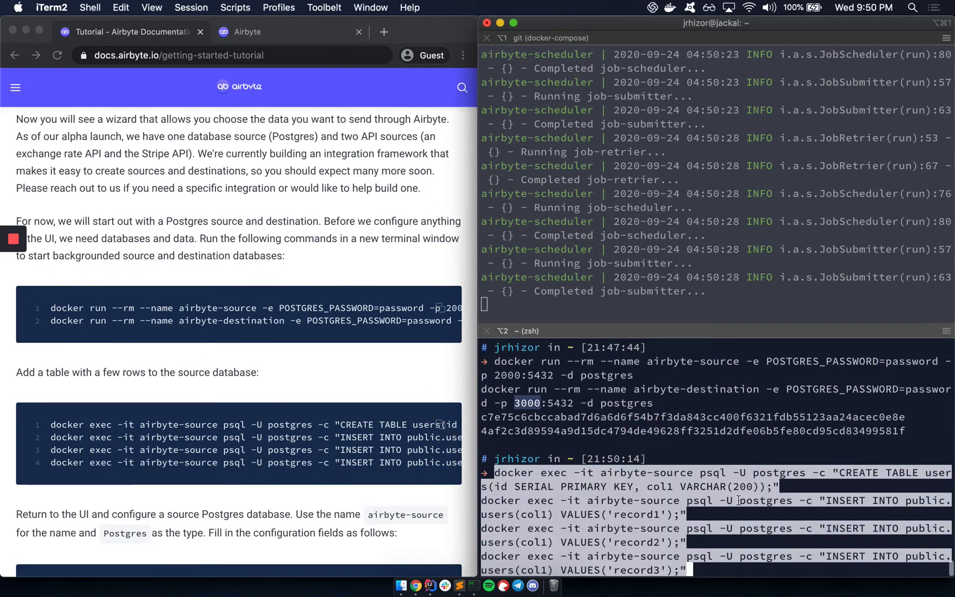
mouse_move(762, 491)
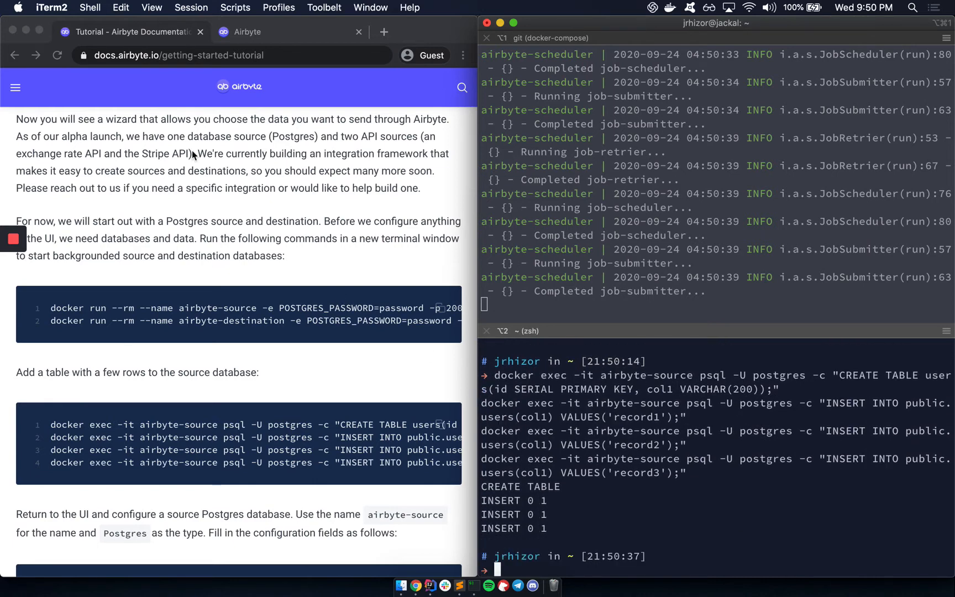
click(243, 40)
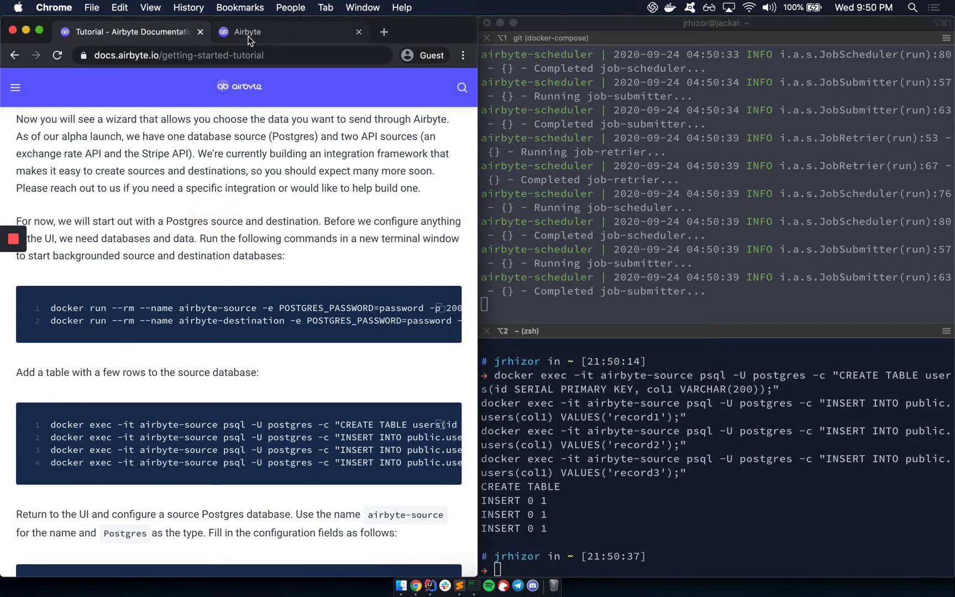
Fill the source form: name airbyte-source, host localhost, port 2000, user postgres, database postgres.
click(246, 32)
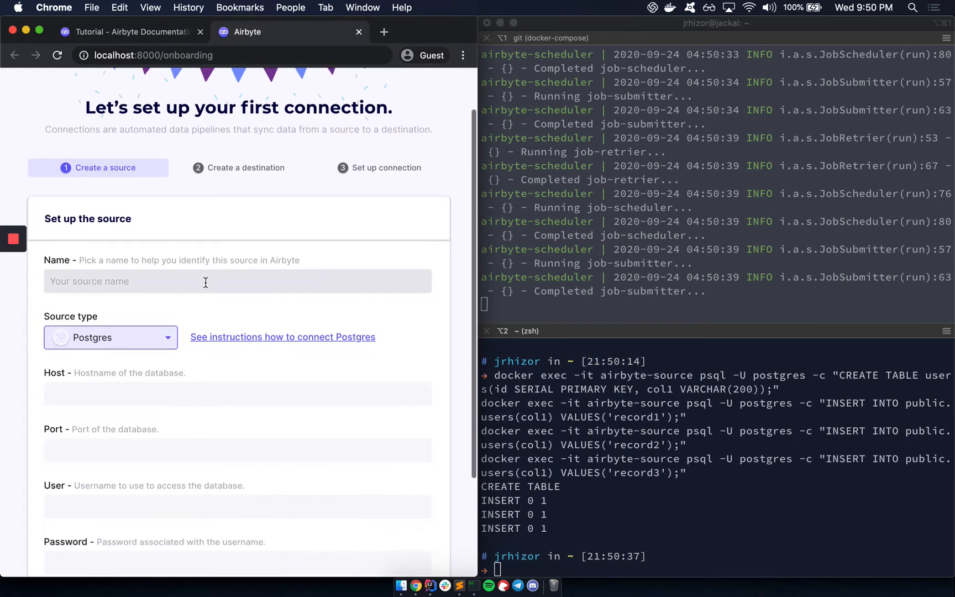
text(airbyte-source)
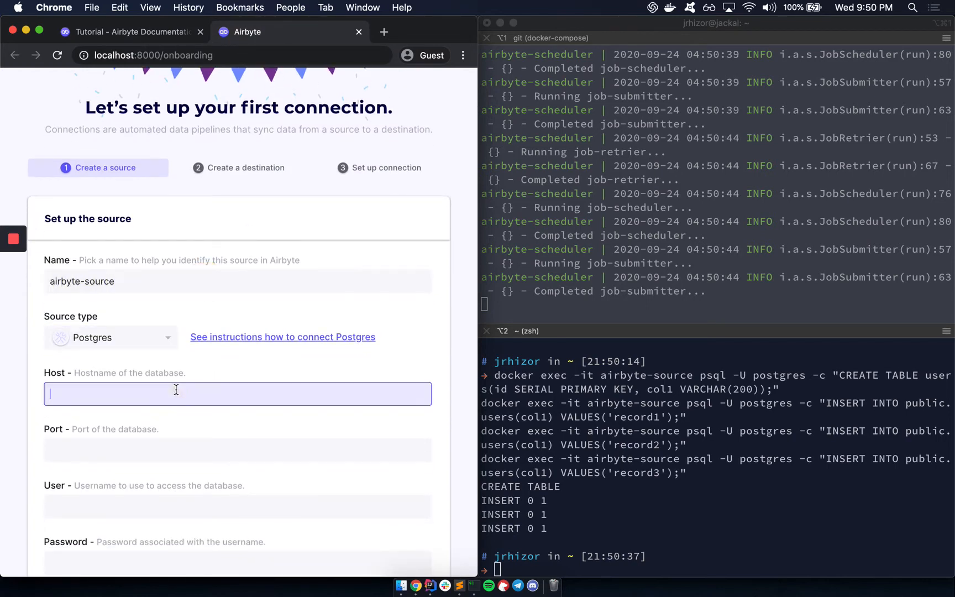
text(localhost)
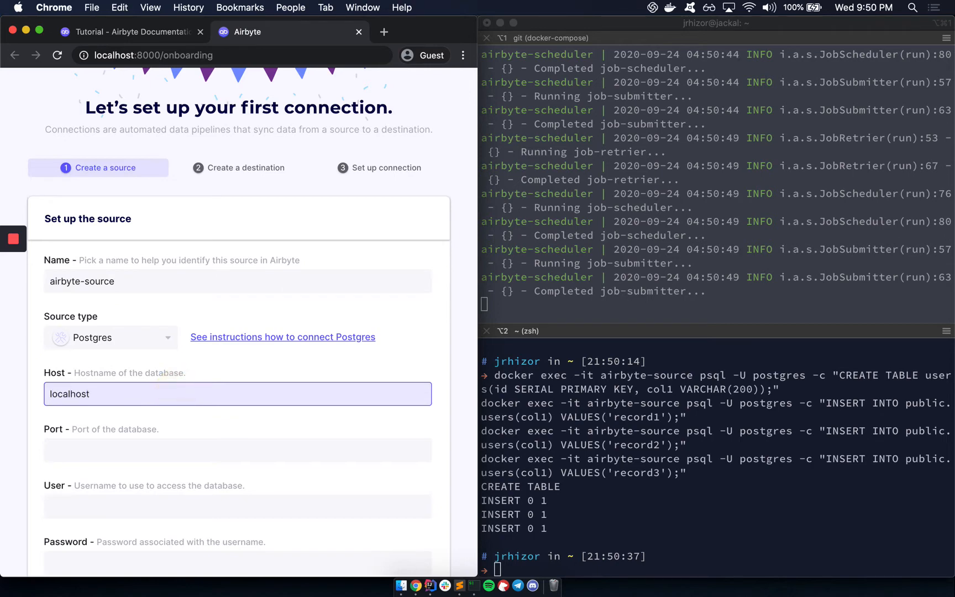
text(2000)
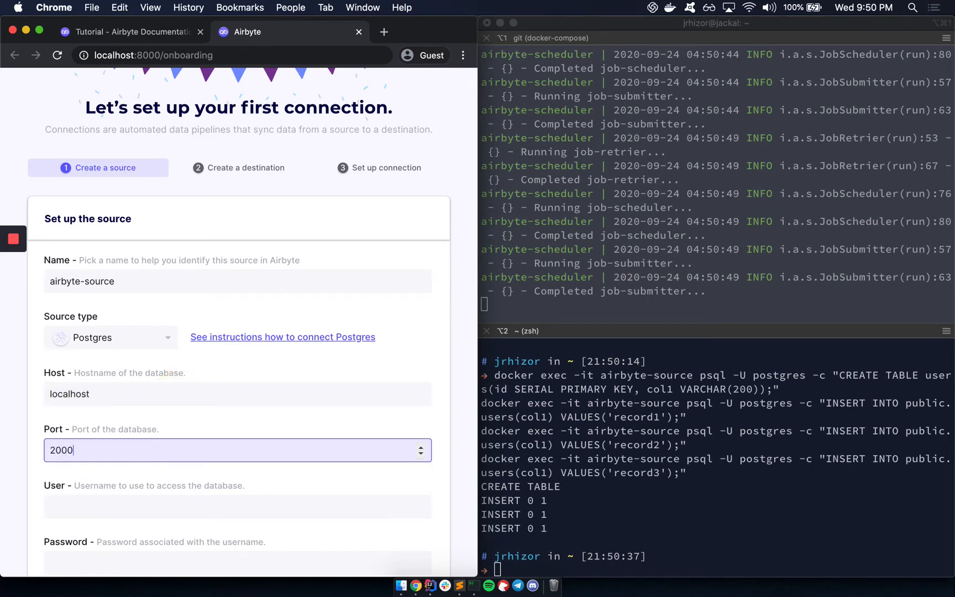
text(postgres)
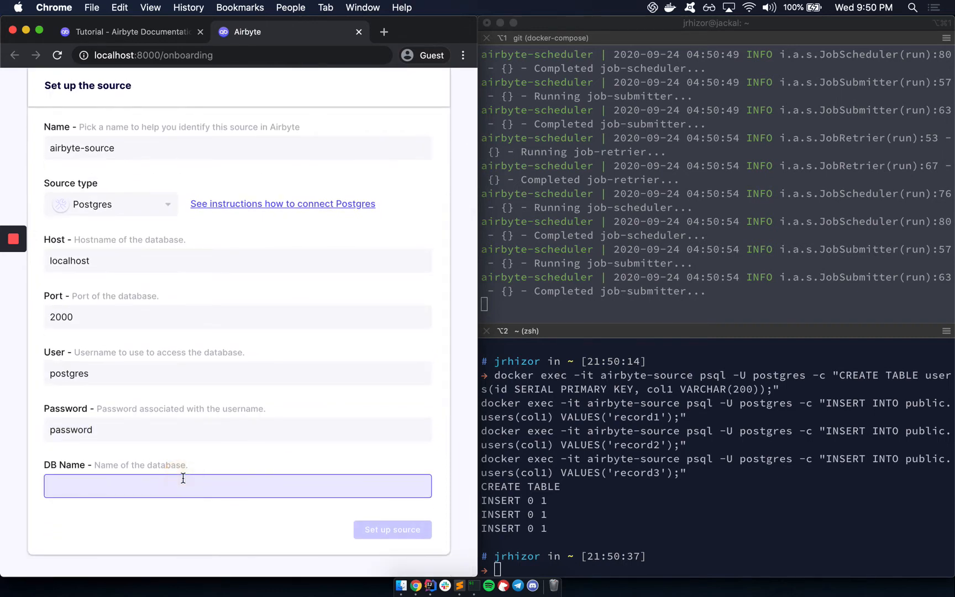
text(postgres)
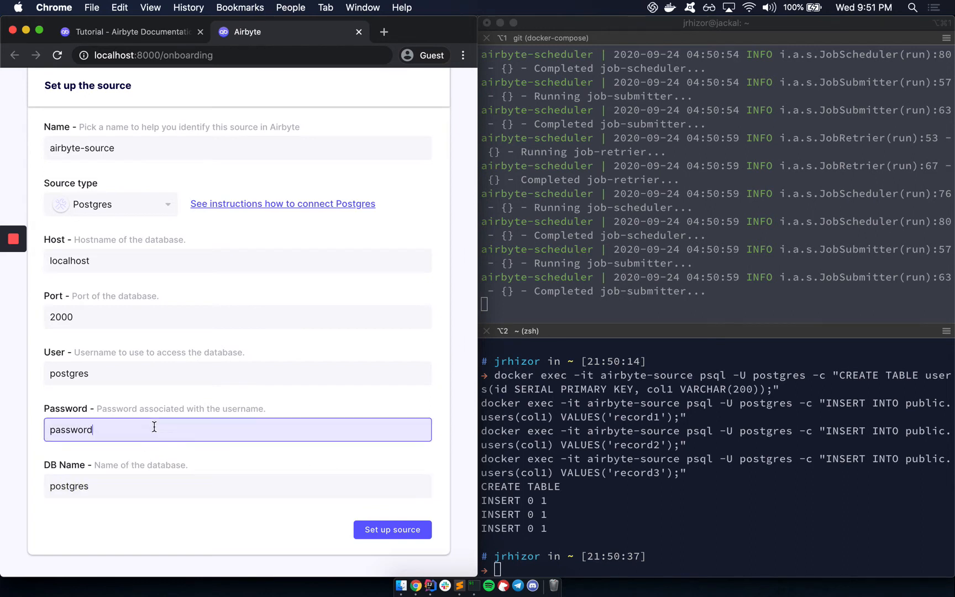
key(Backspace)
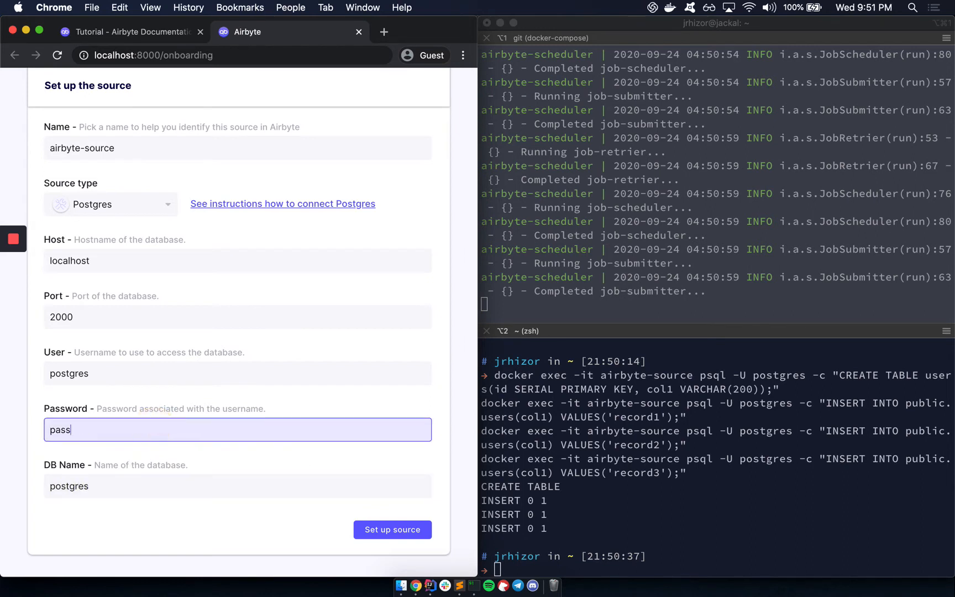
Submit Set up source, retrying after the failed connection test until the source is created.
click(392, 530)
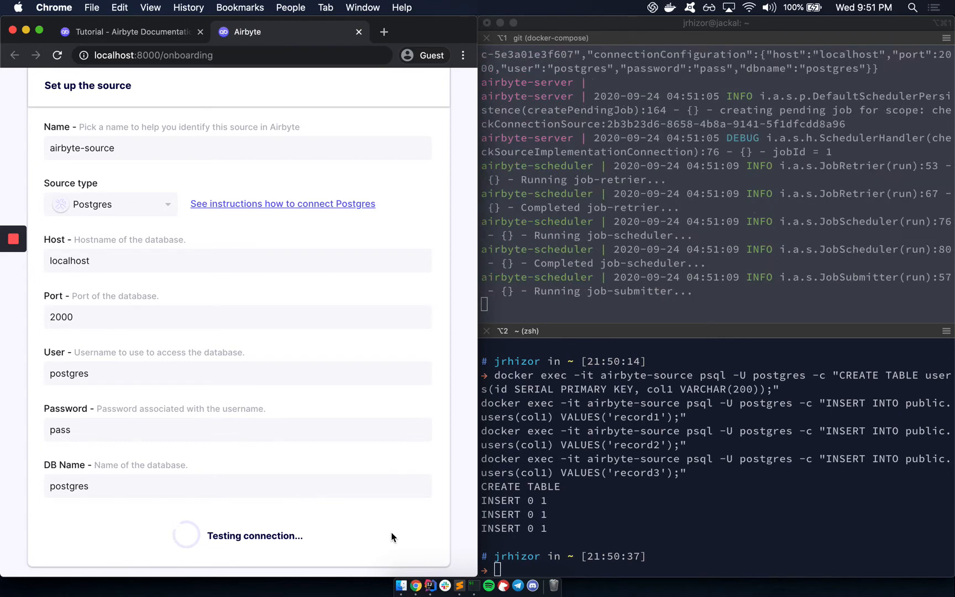
click(393, 532)
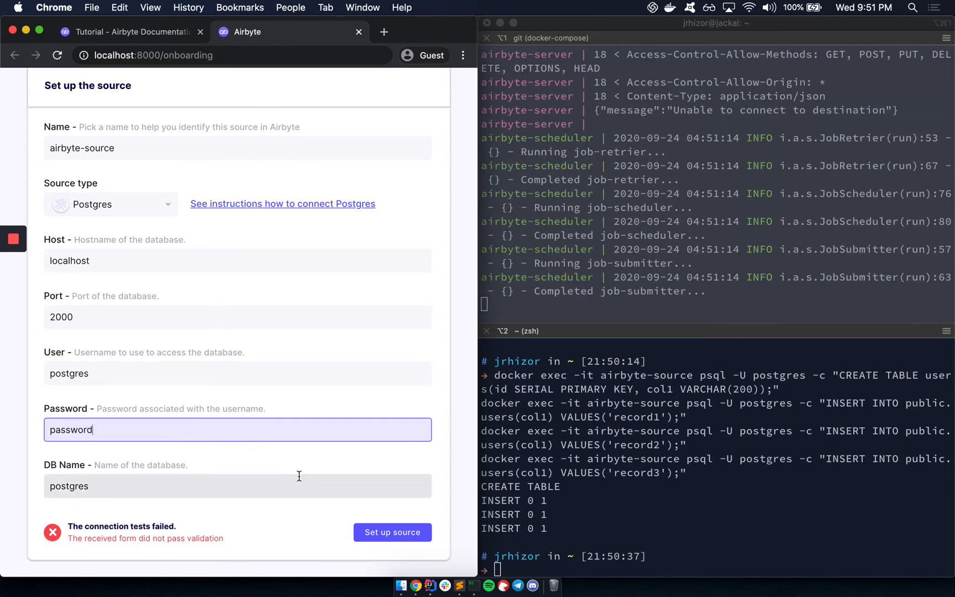
click(391, 531)
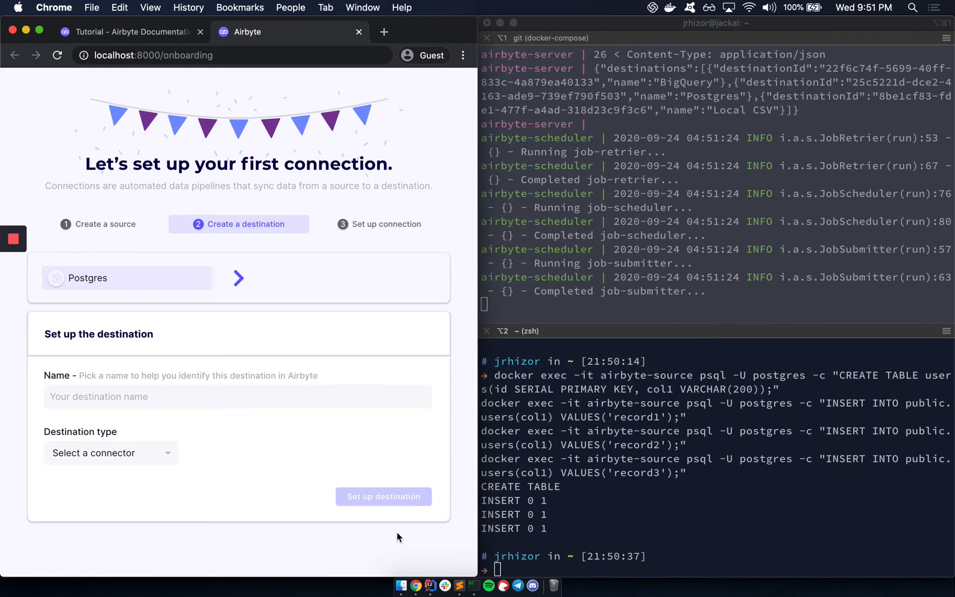
mouse_move(165, 594)
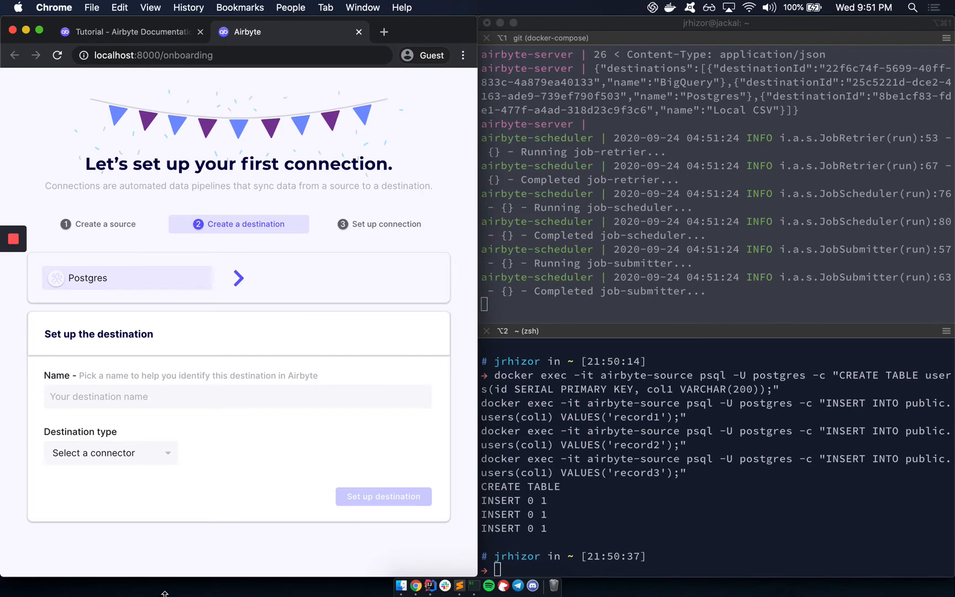
Show the destination connector list with BigQuery, Postgres and Local CSV.
click(110, 452)
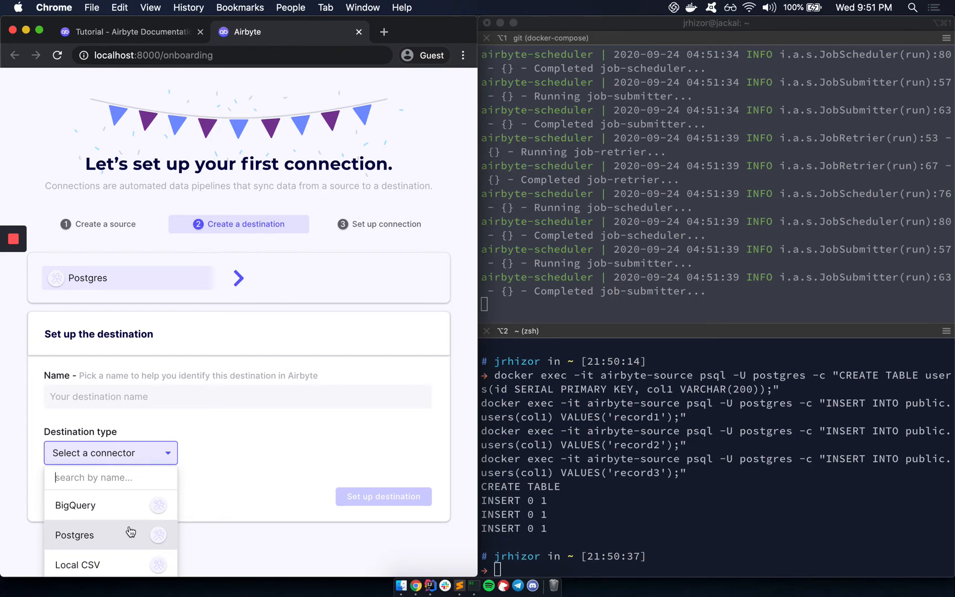
Set up a Postgres destination airbyte-destination on localhost port 3000, database postgres, schema public.
click(74, 535)
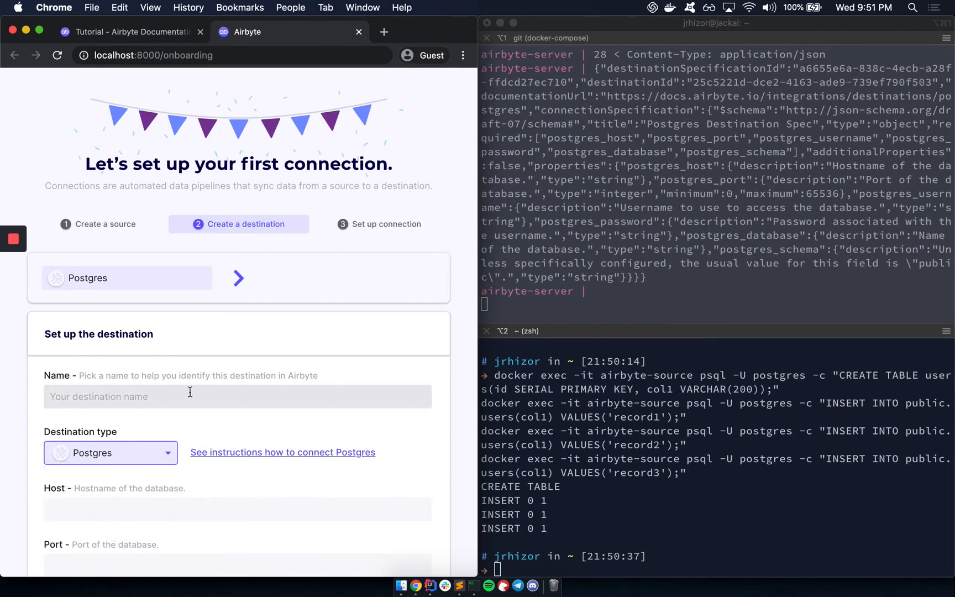
text(airbyte-destination)
text(public)
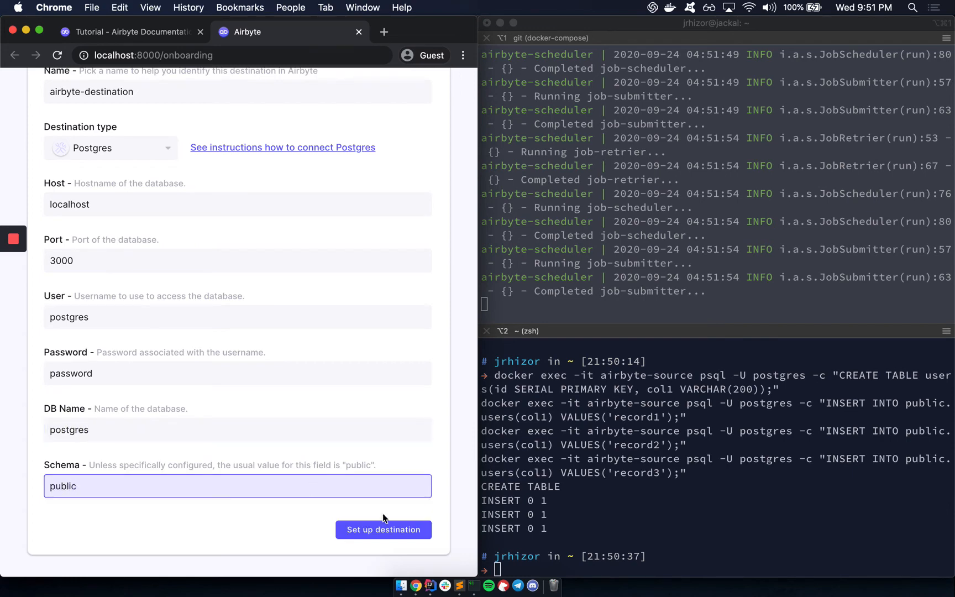
click(383, 529)
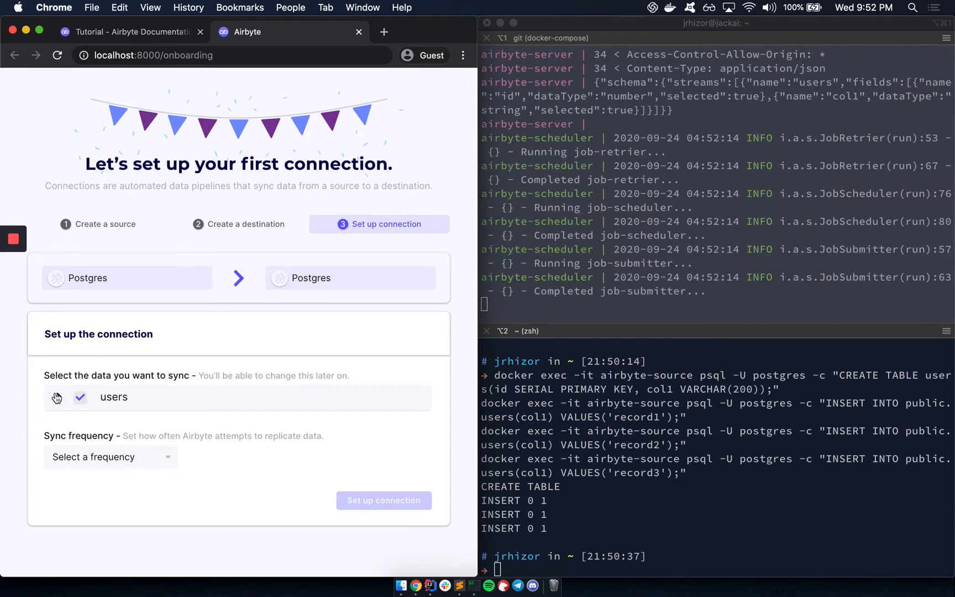
Create the connection syncing users' id and col1 fields every 5 minutes.
click(59, 397)
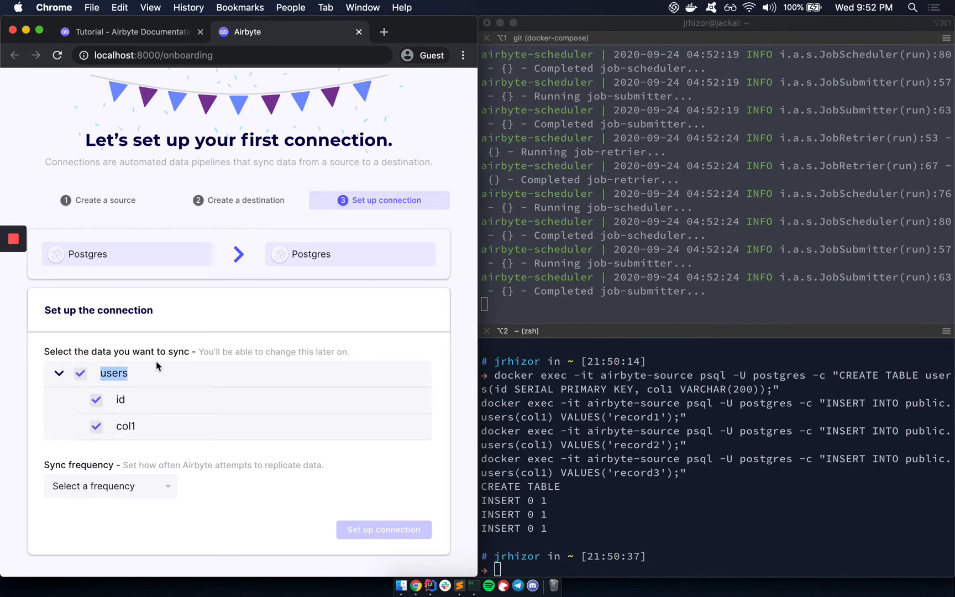
click(110, 486)
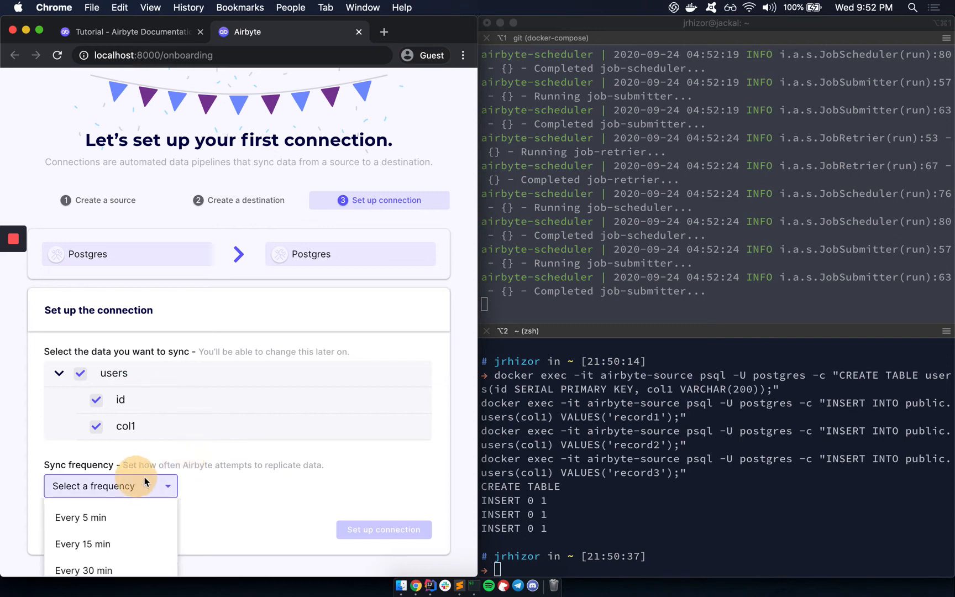
scroll(down, 3)
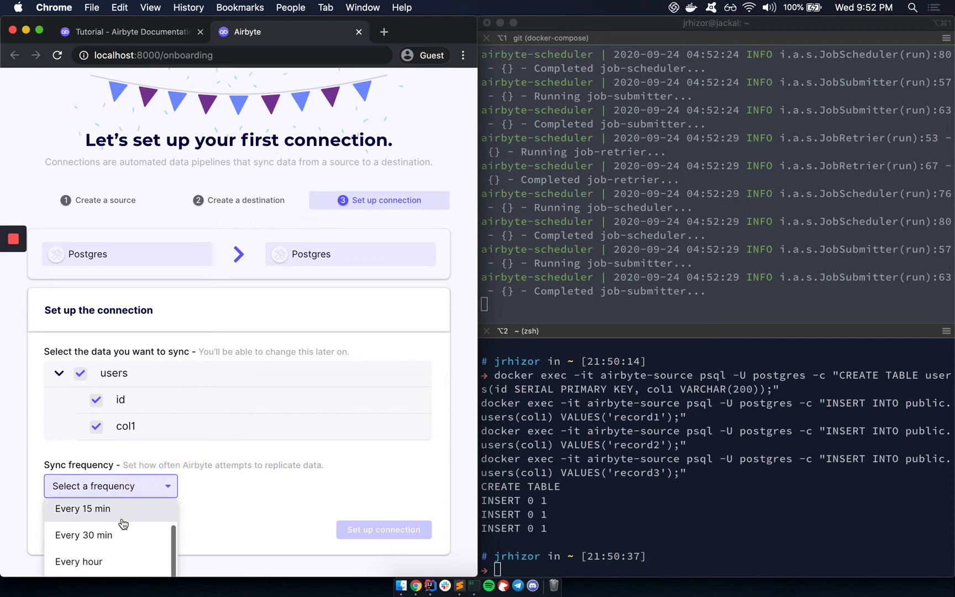
scroll(up, 3)
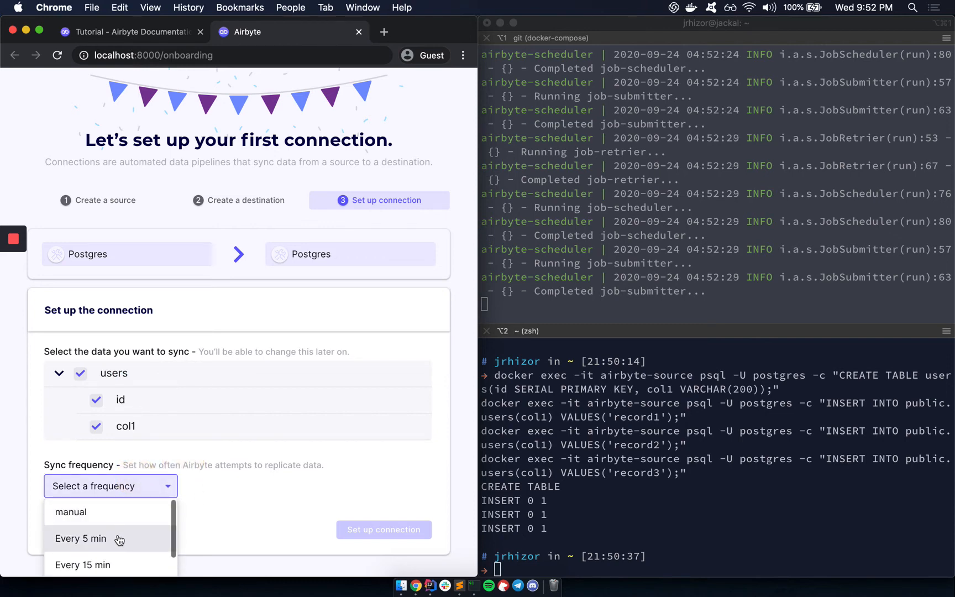
click(81, 539)
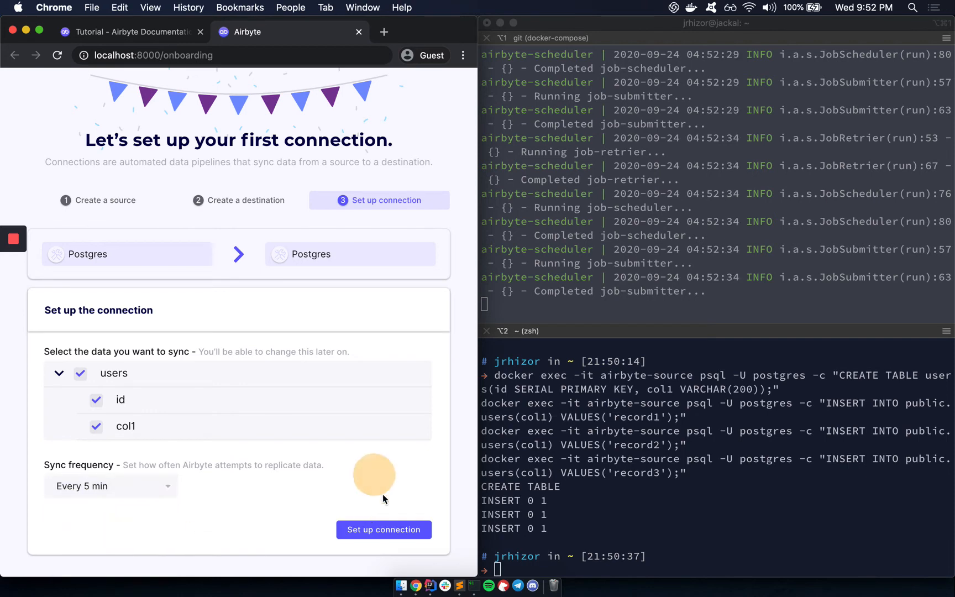
click(384, 530)
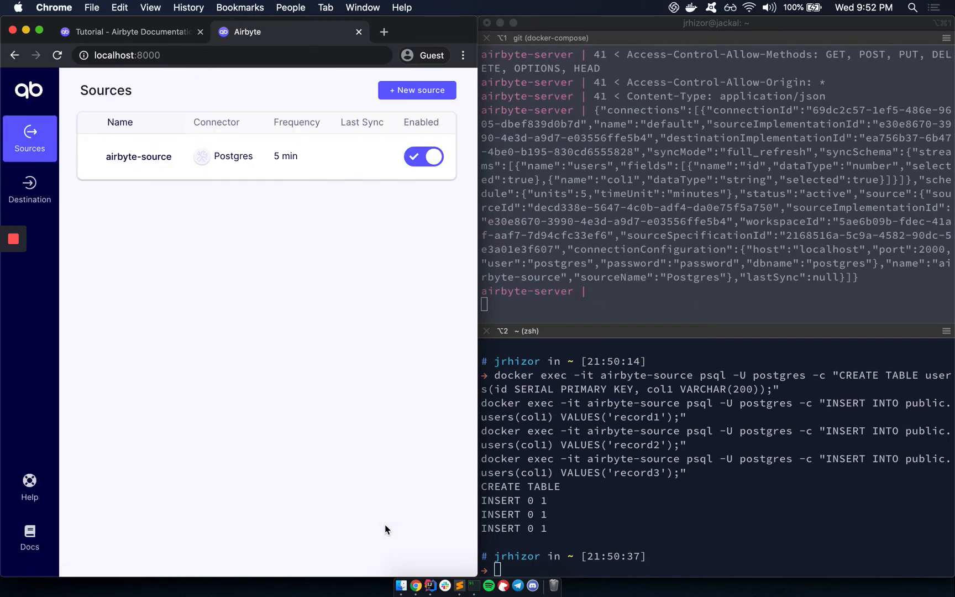
mouse_move(28, 189)
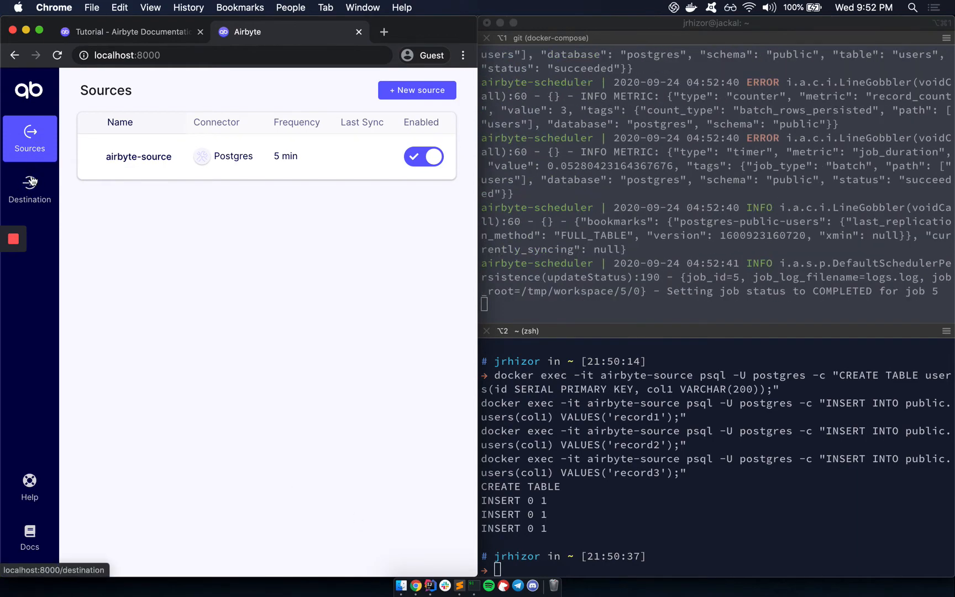
click(29, 189)
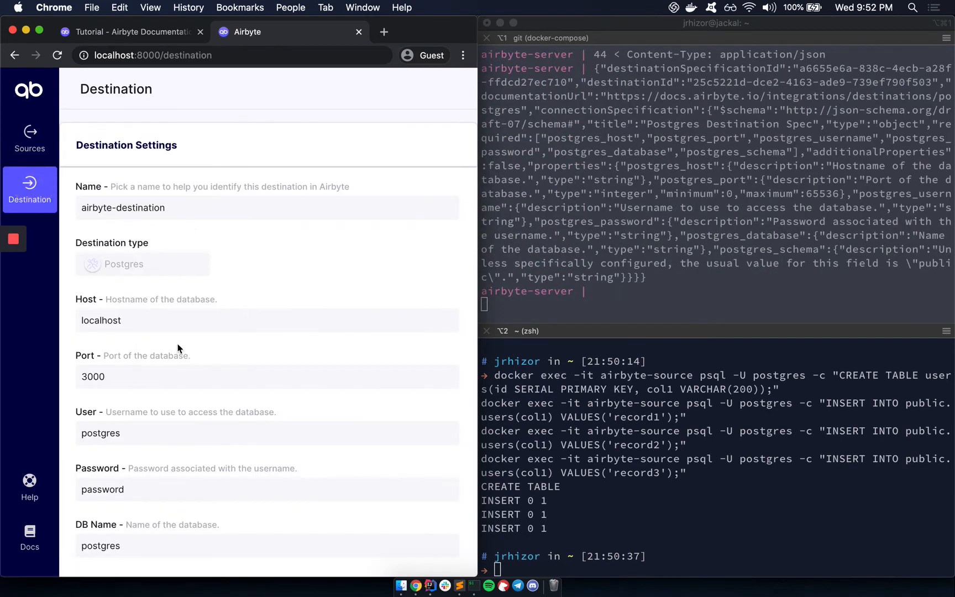
click(29, 138)
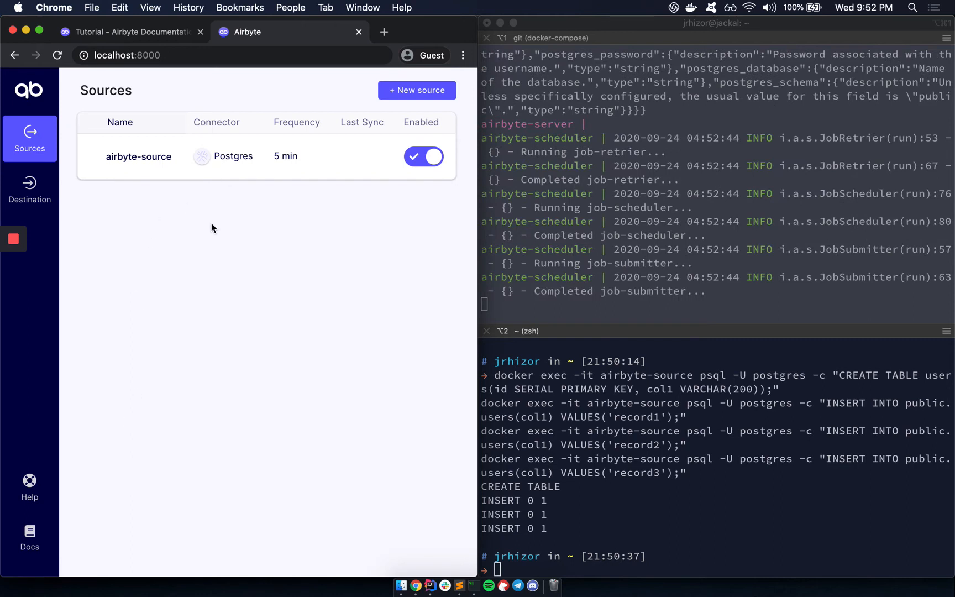
mouse_move(417, 90)
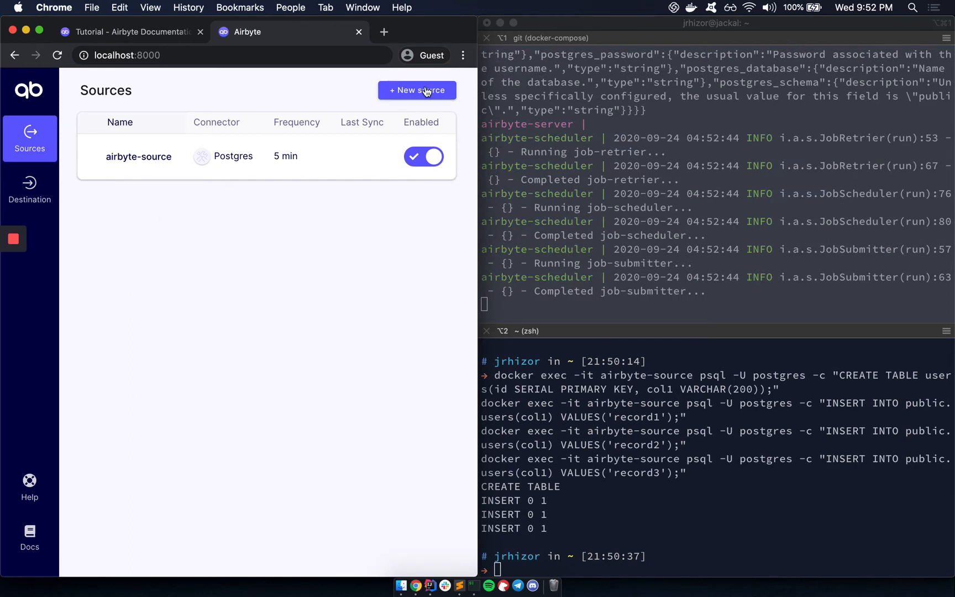
mouse_move(141, 169)
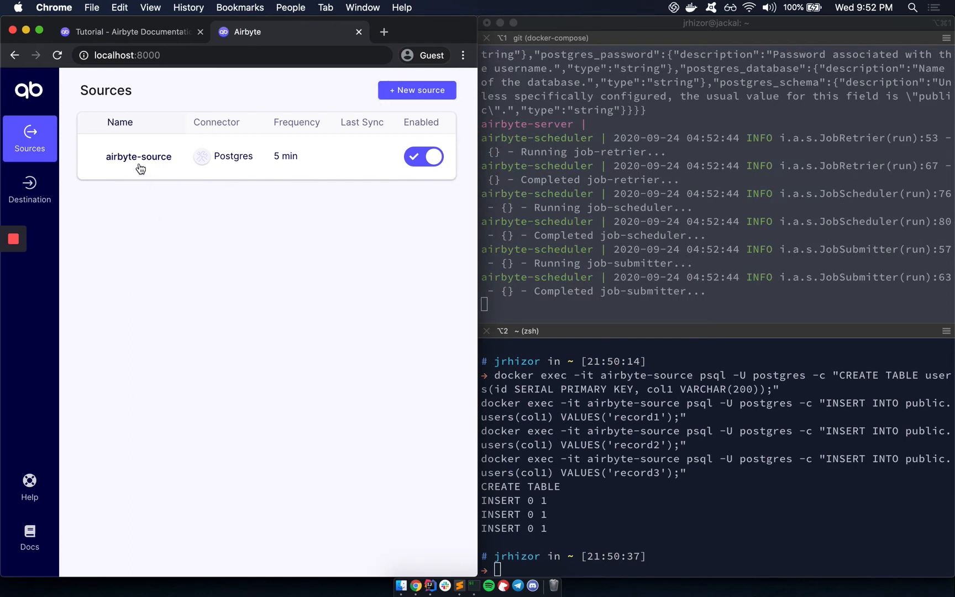
Review the completed sync run's logs on the airbyte-source details page.
click(138, 156)
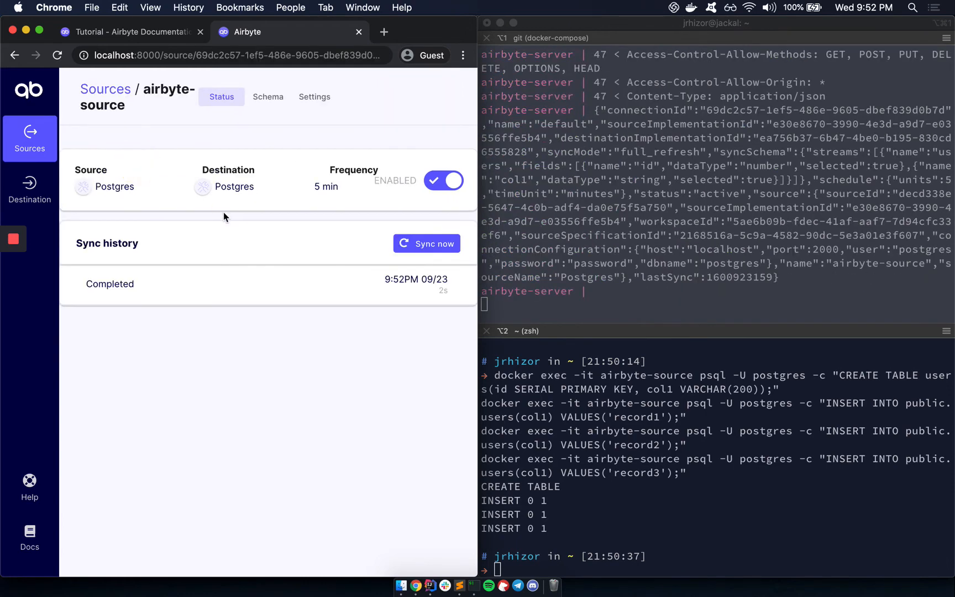
mouse_move(145, 274)
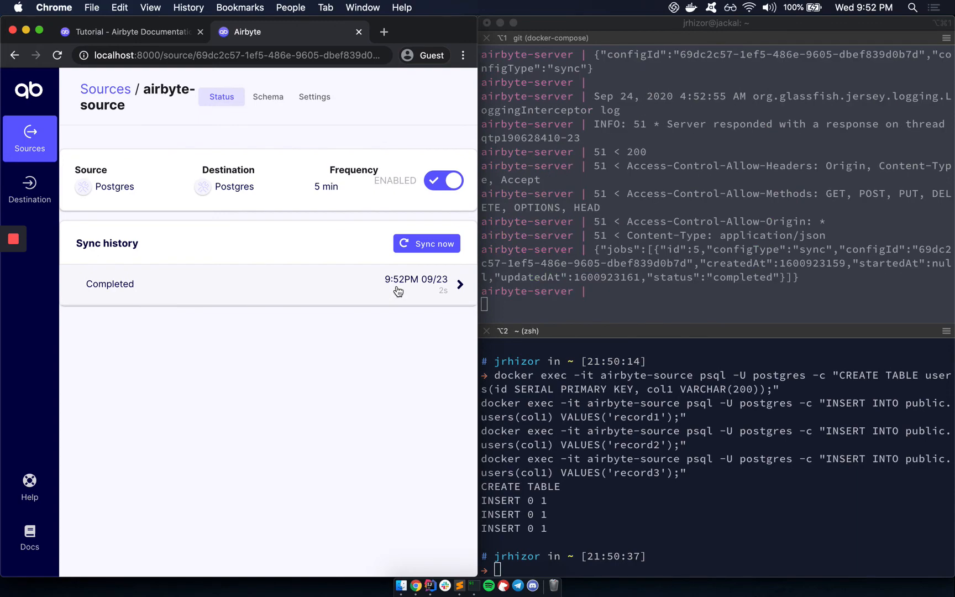
click(460, 285)
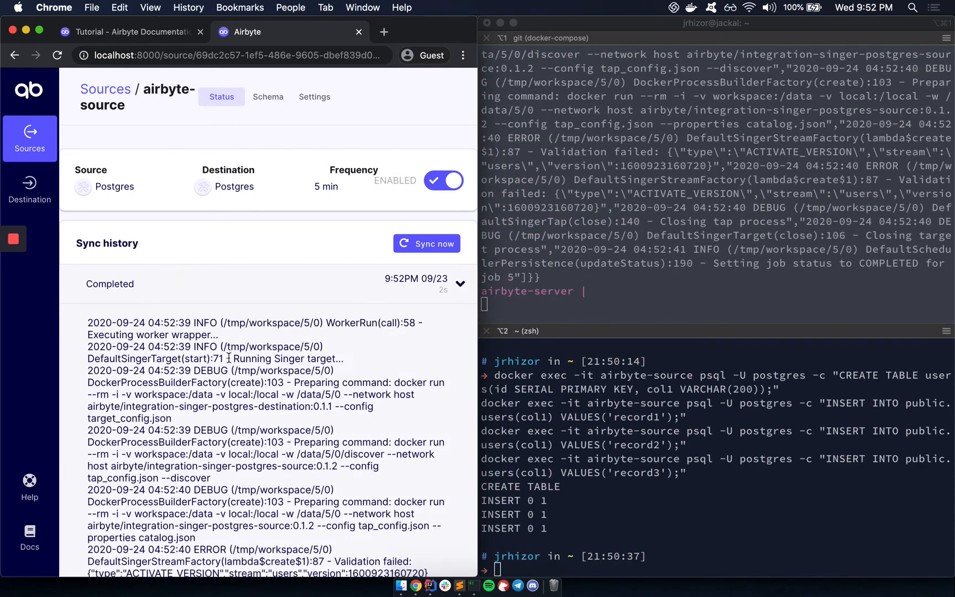
click(455, 283)
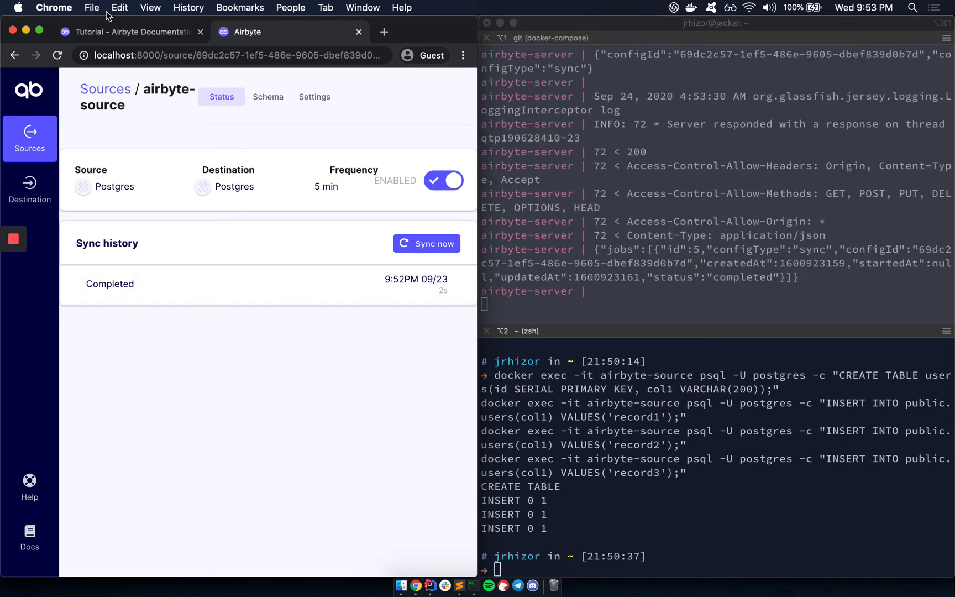
Query public.users in the airbyte-destination container via docker exec psql, listing record1, record2 and record3.
click(126, 32)
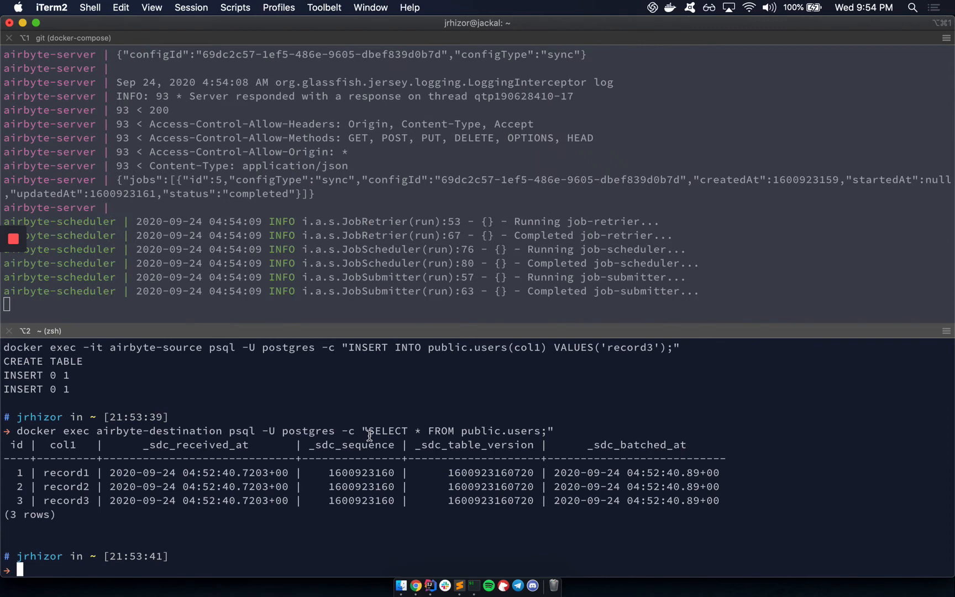
click(402, 586)
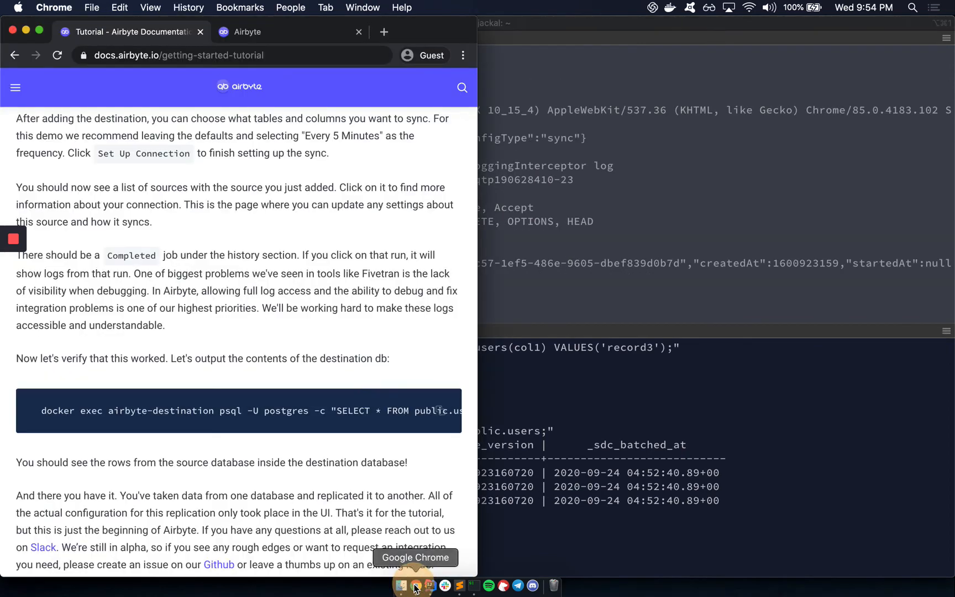
Trigger Sync now on airbyte-source so a second completed run is logged in its history.
click(247, 32)
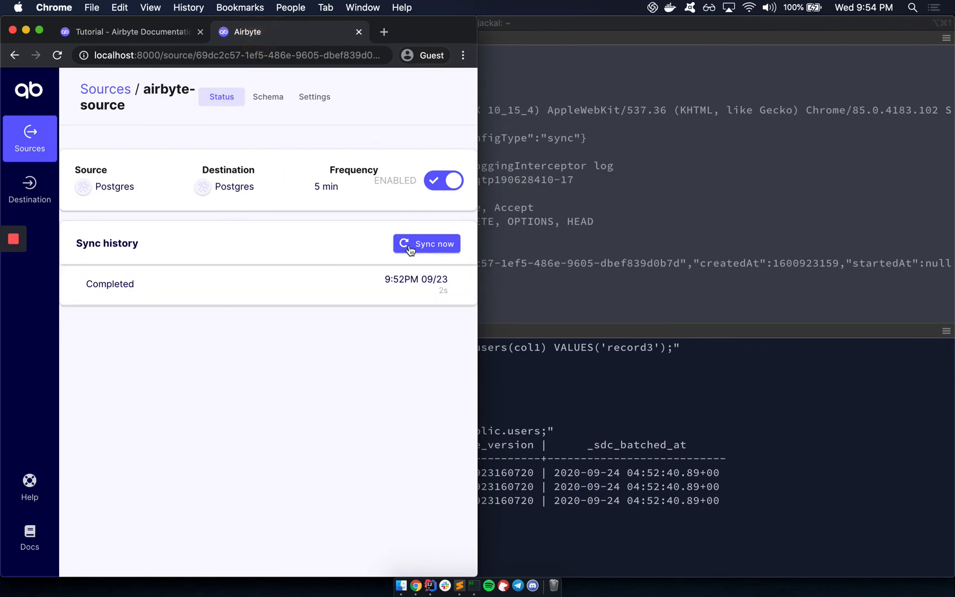
click(427, 243)
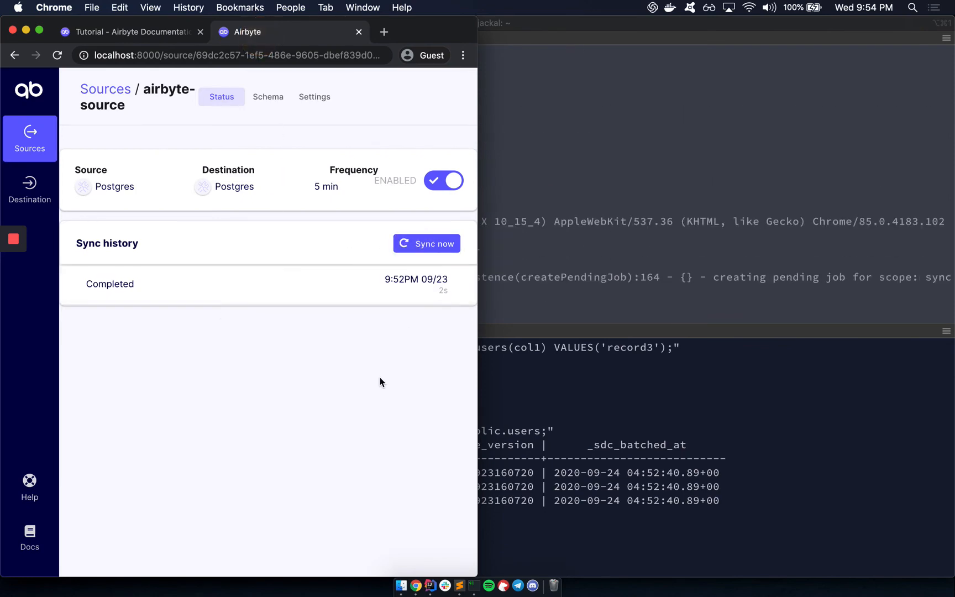
click(426, 243)
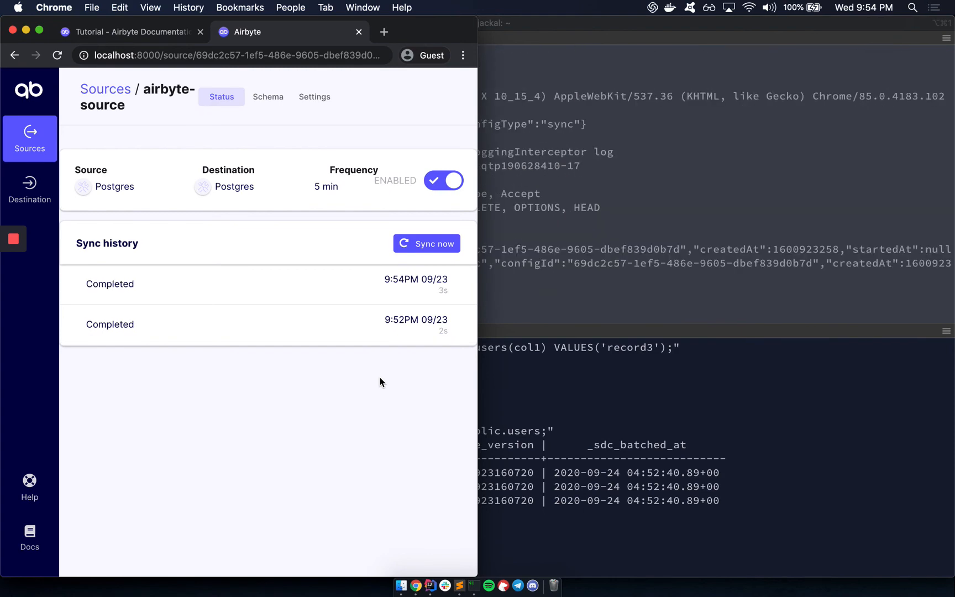
Review the users table fields under Schema, then view Settings showing localhost, port 2000 and 5-minute frequency.
click(267, 97)
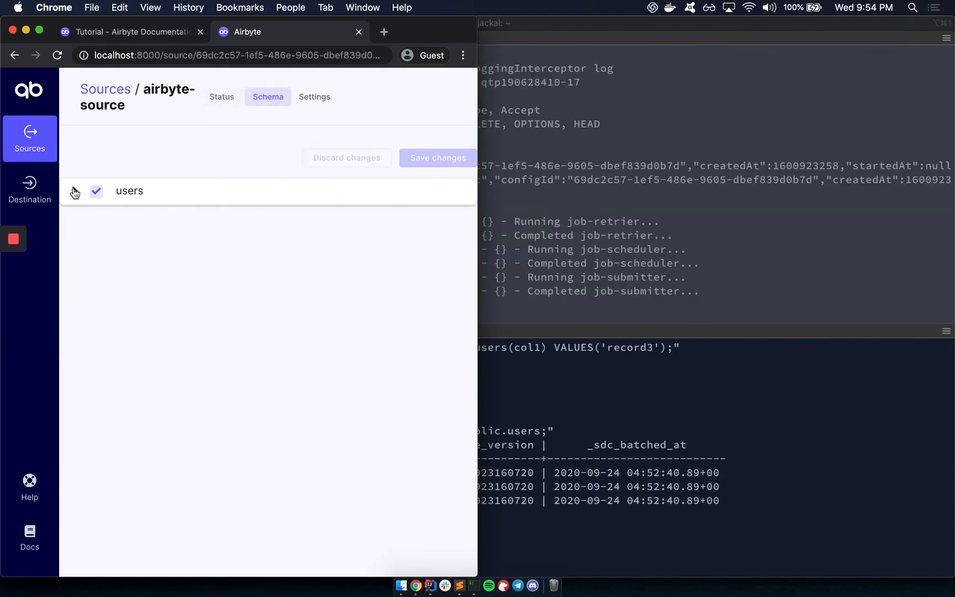
click(74, 190)
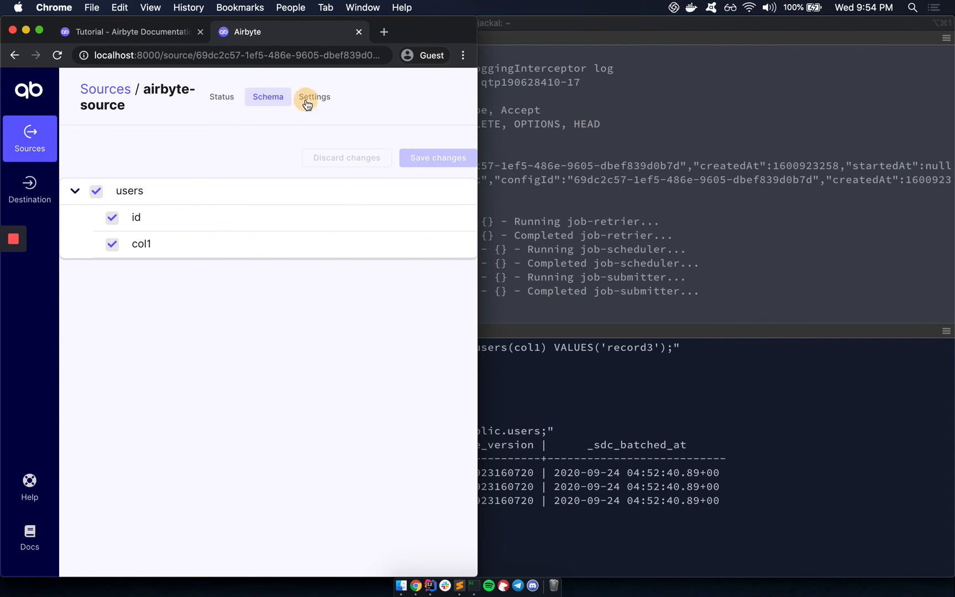
click(314, 97)
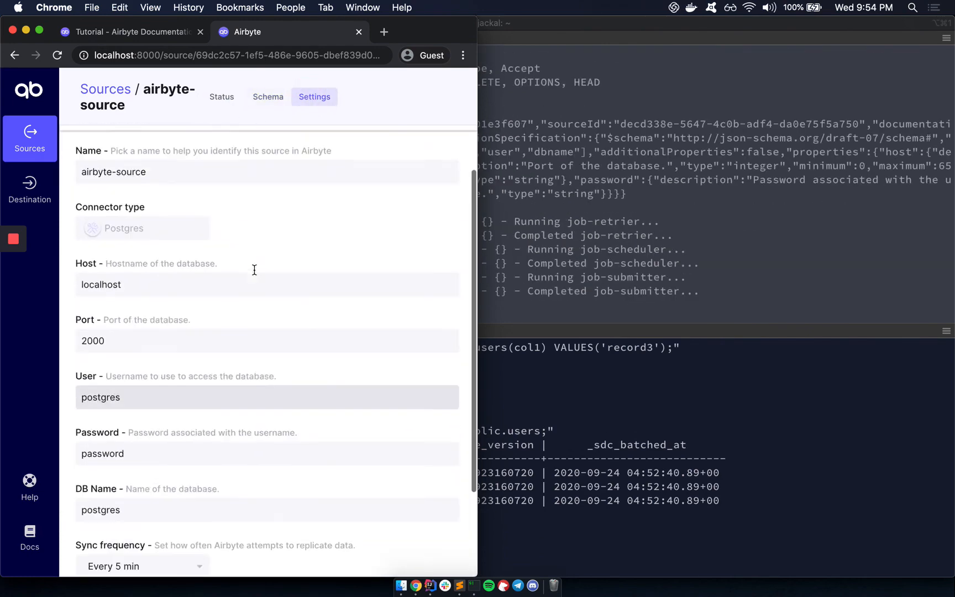
scroll(down, 3)
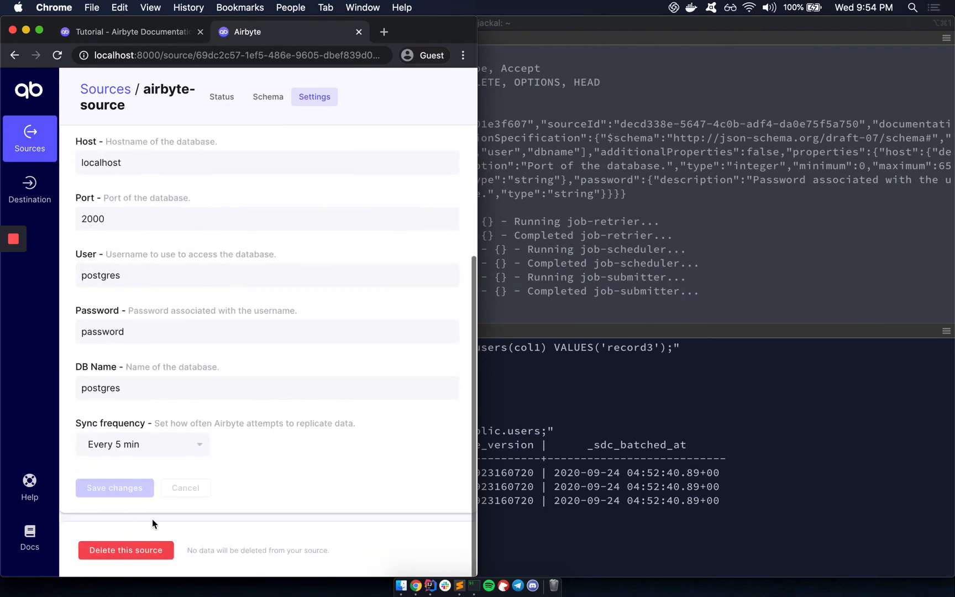